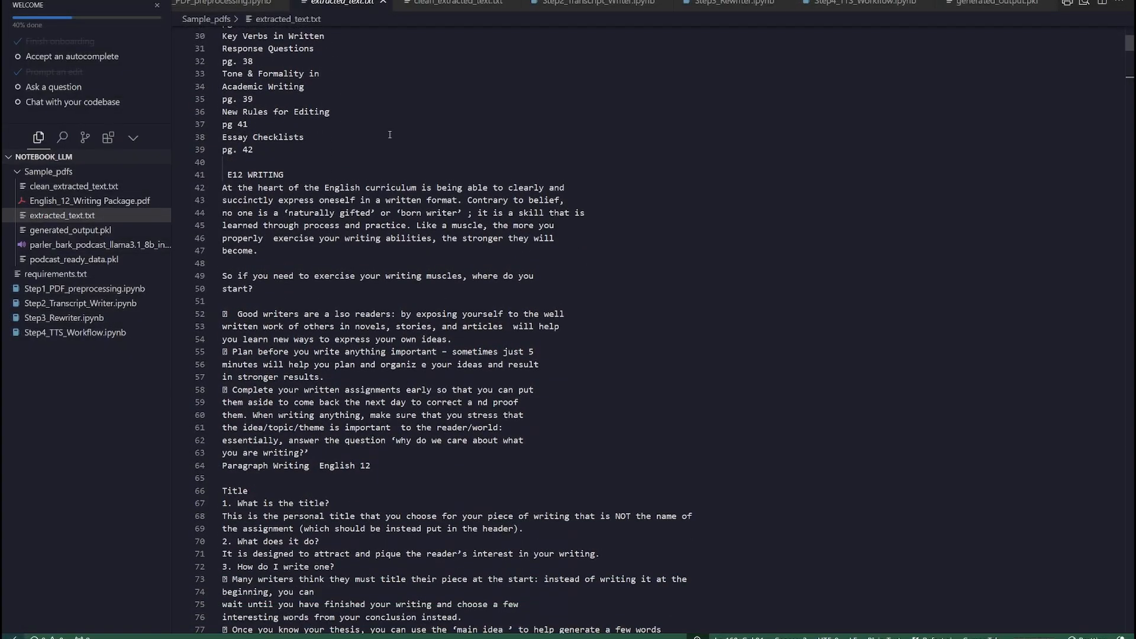
Scroll down through the file currently open in the editor.
scroll(down, 3)
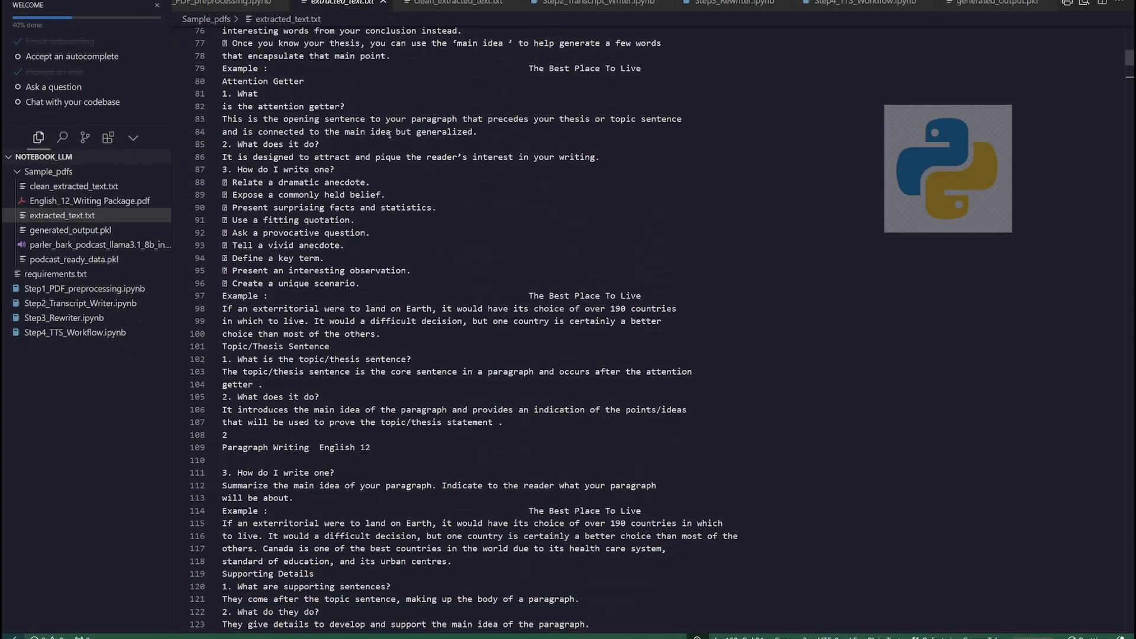
scroll(down, 3)
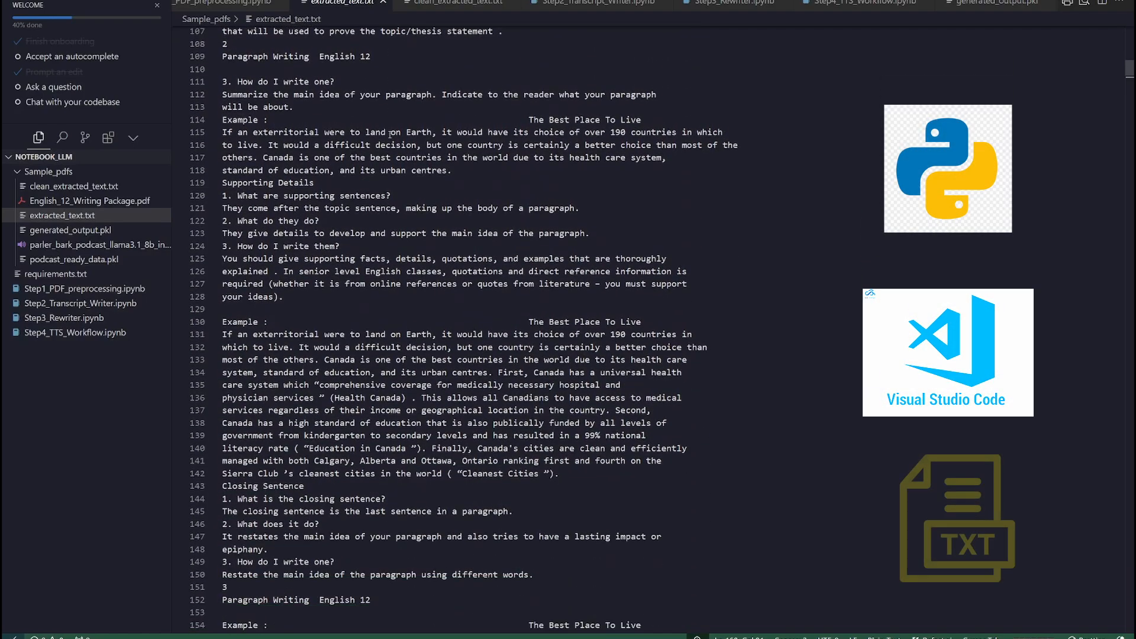
scroll(down, 3)
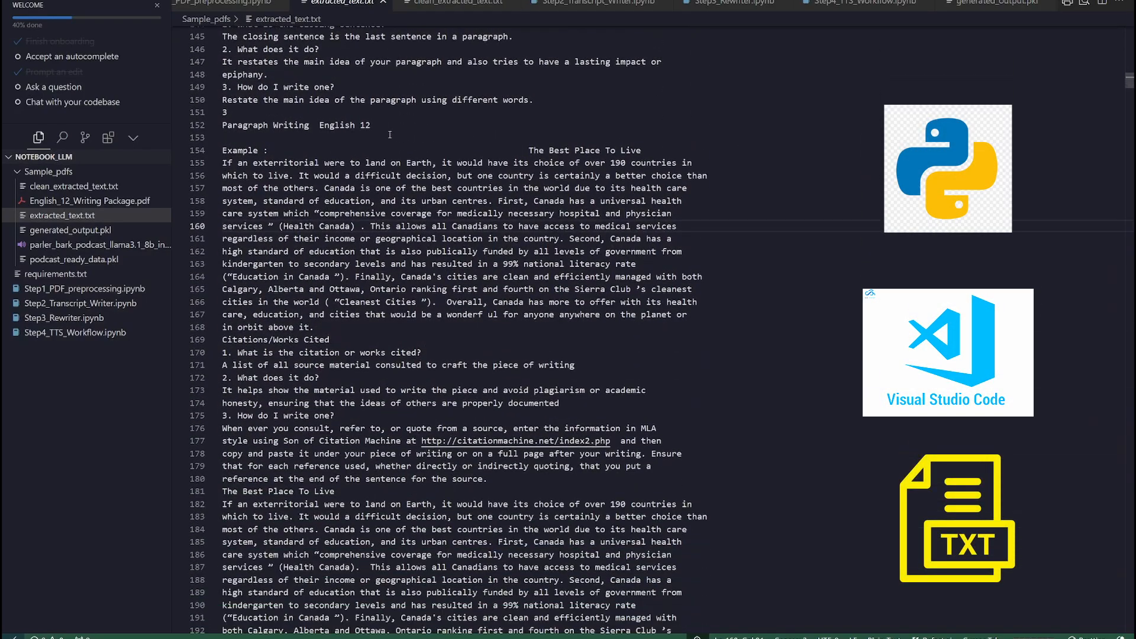
scroll(down, 3)
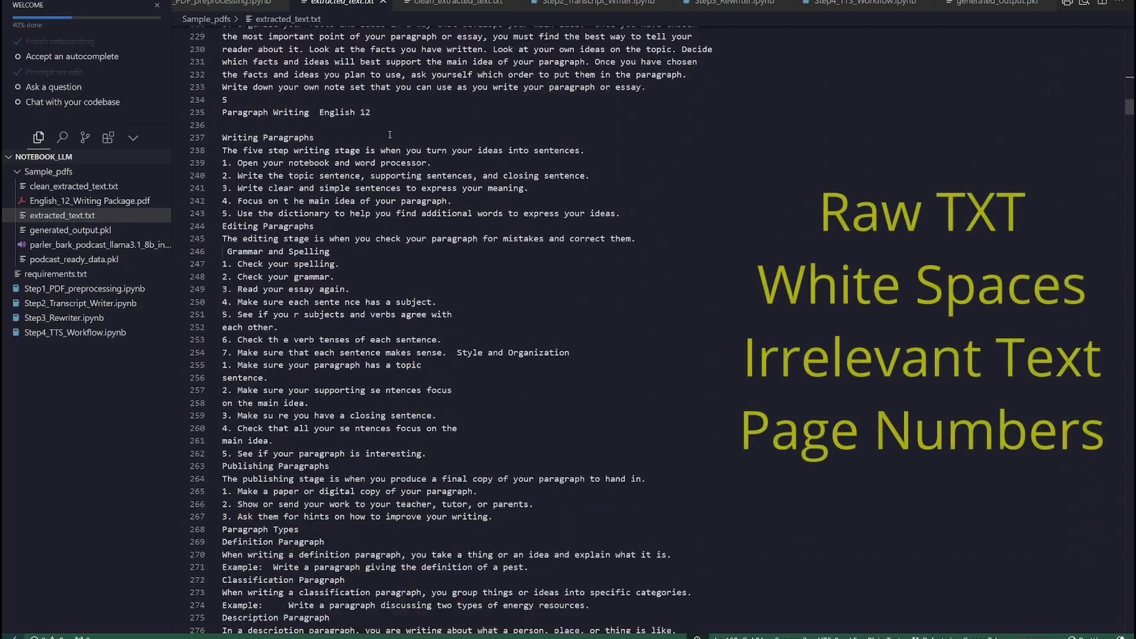
scroll(down, 3)
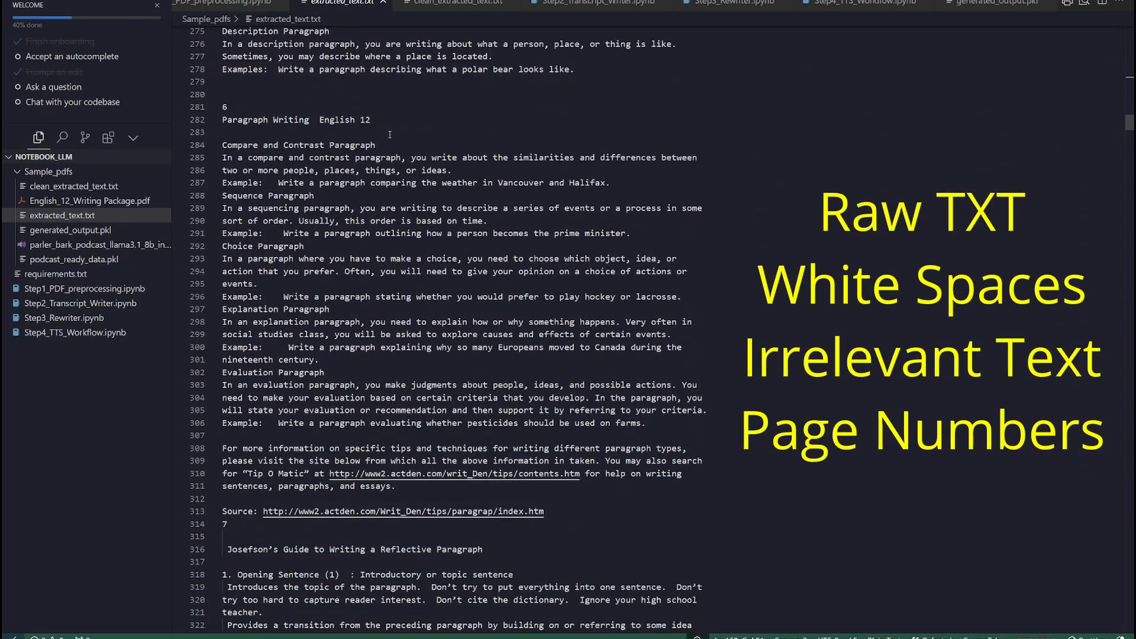
scroll(down, 3)
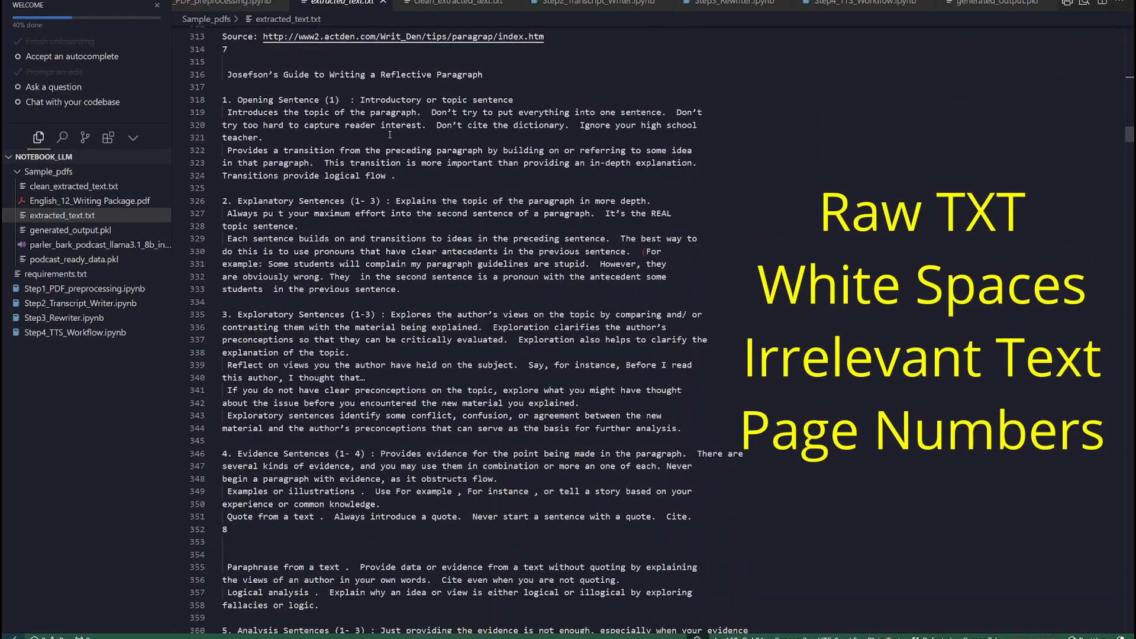
scroll(down, 3)
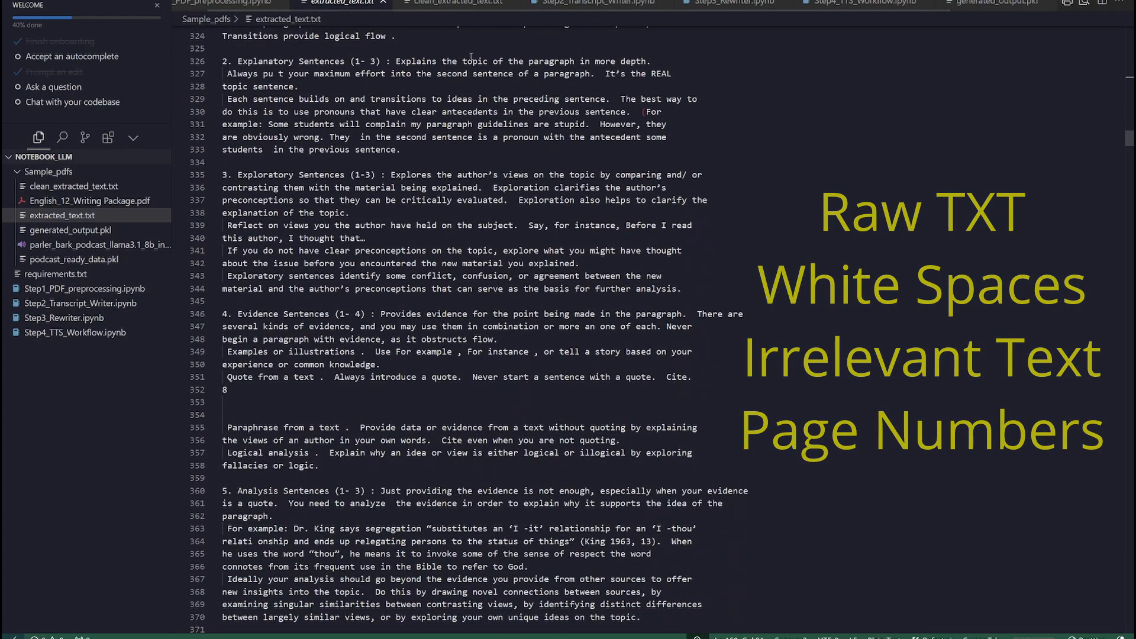
Open clean_extracted_text.txt and scroll through the cleaned extracted text.
click(457, 3)
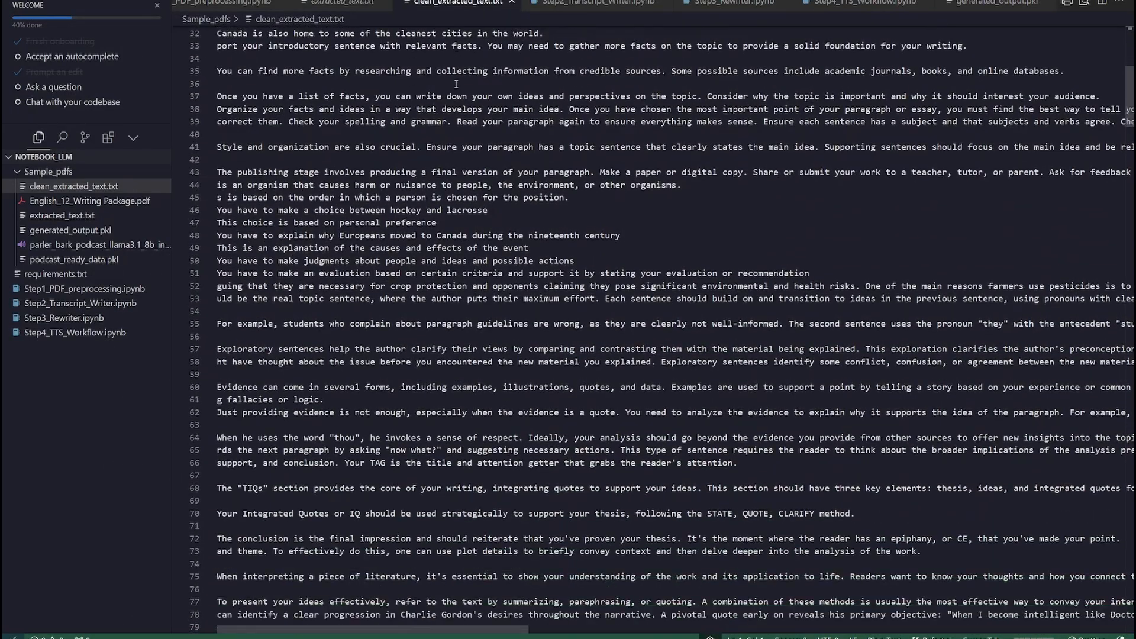
scroll(down, 3)
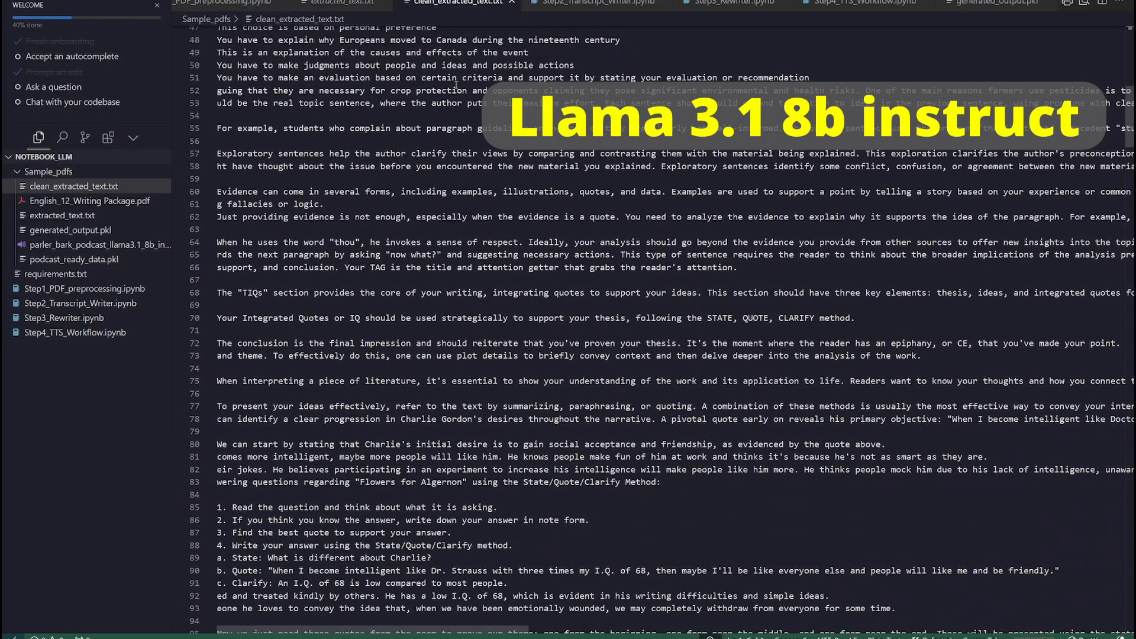
scroll(down, 3)
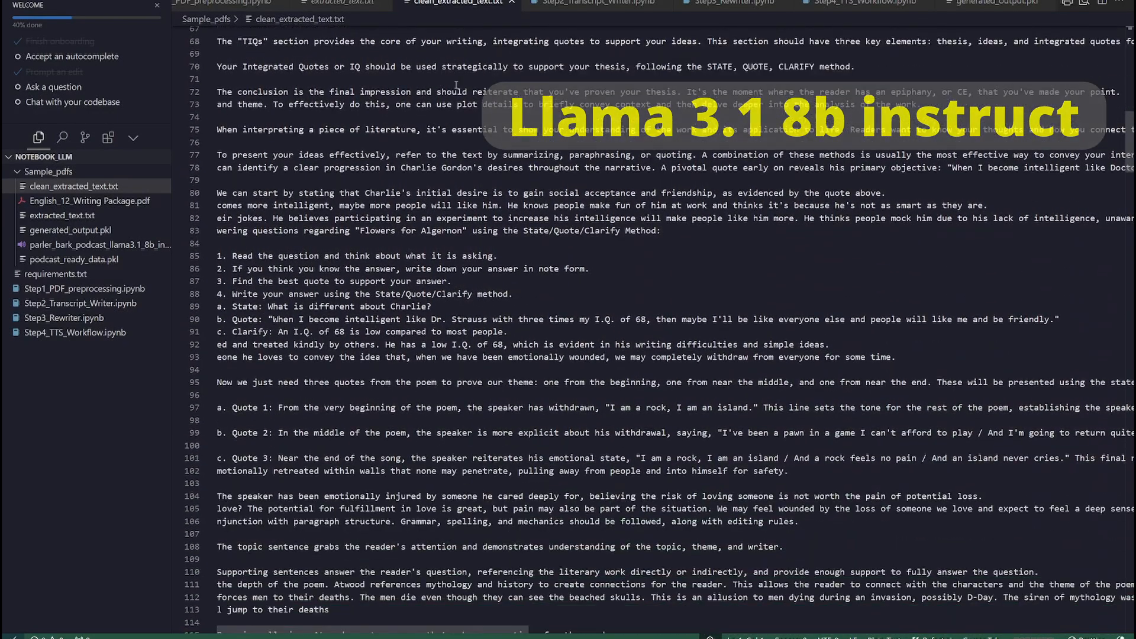
scroll(down, 3)
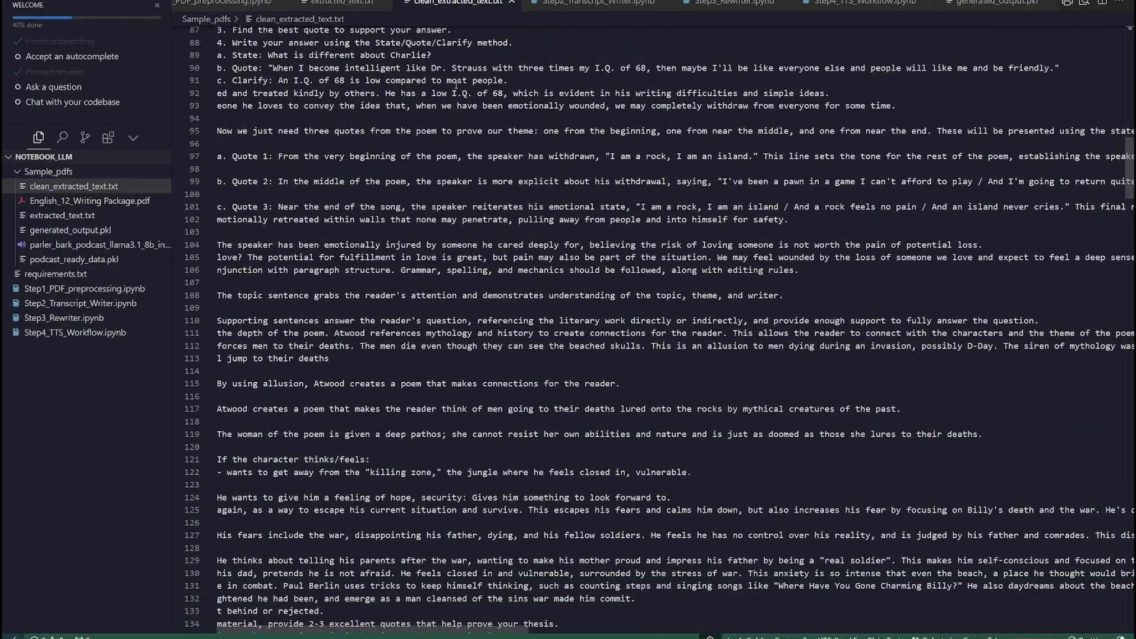
scroll(down, 3)
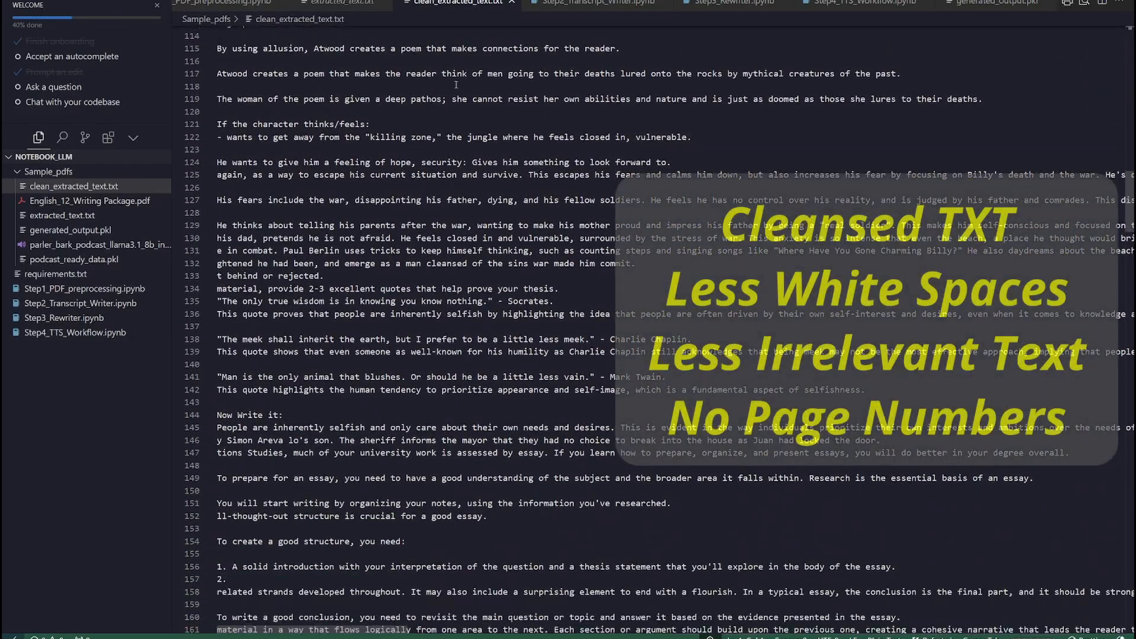
scroll(down, 3)
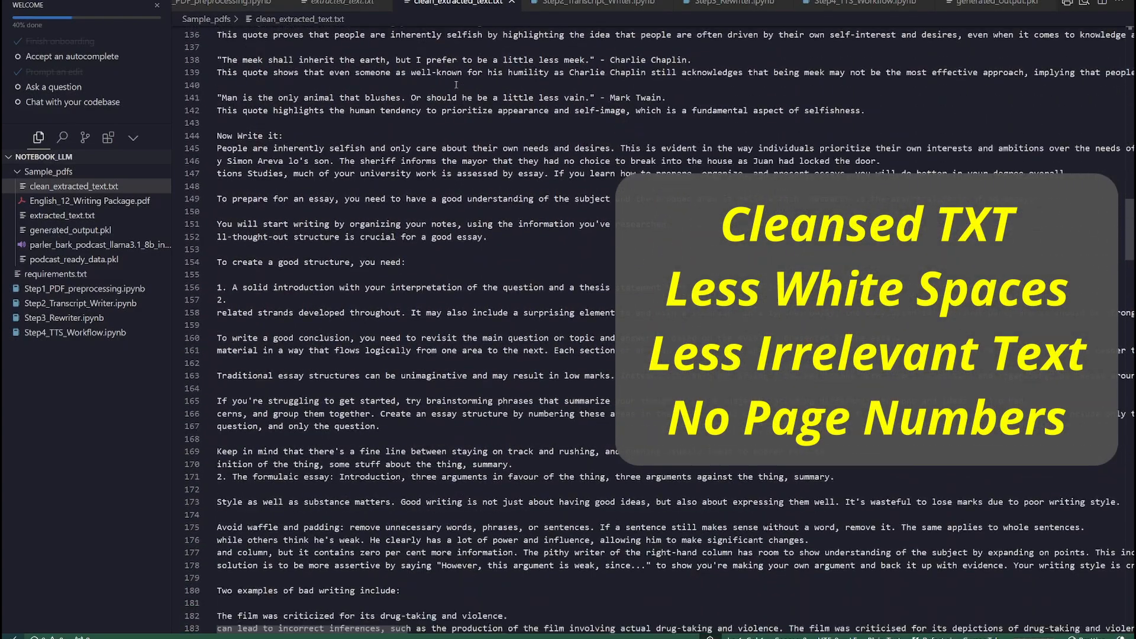
scroll(down, 3)
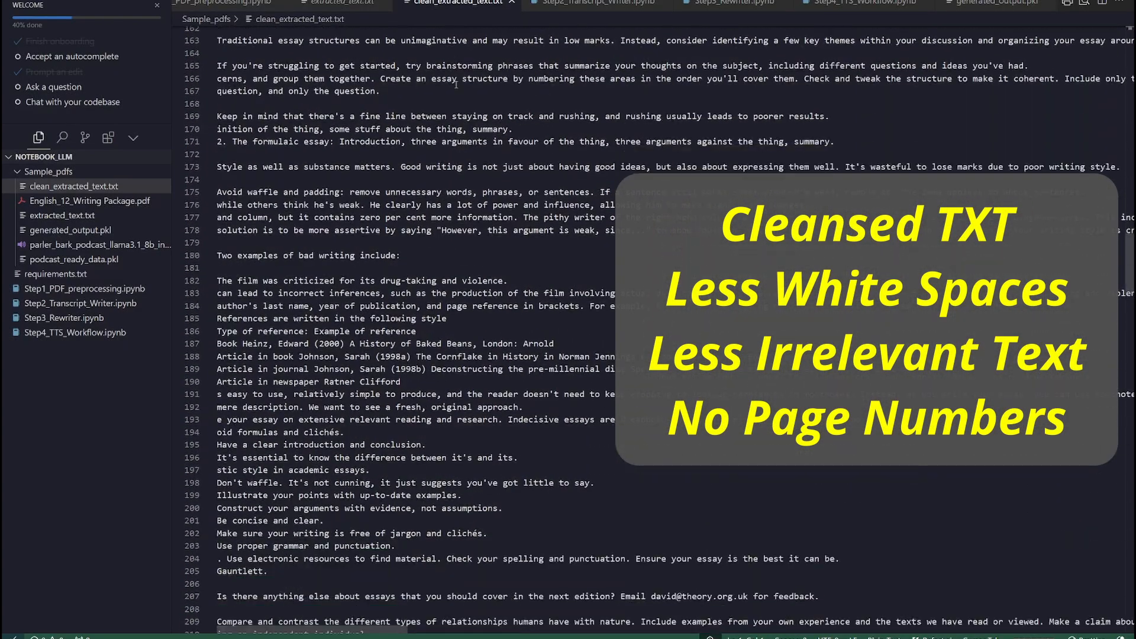
scroll(down, 3)
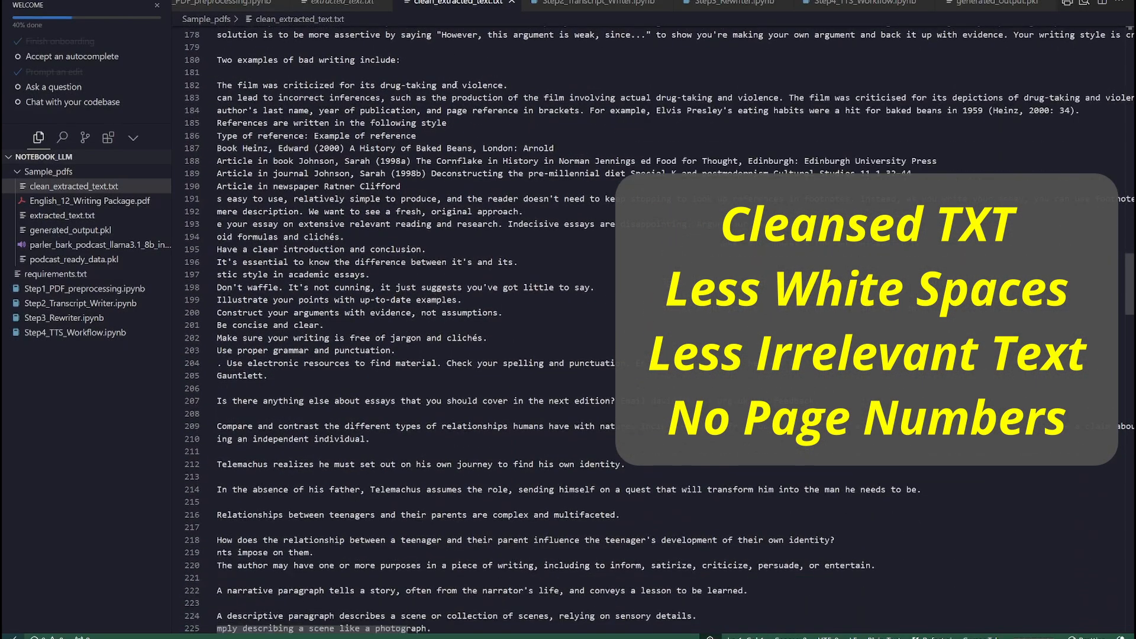
scroll(down, 3)
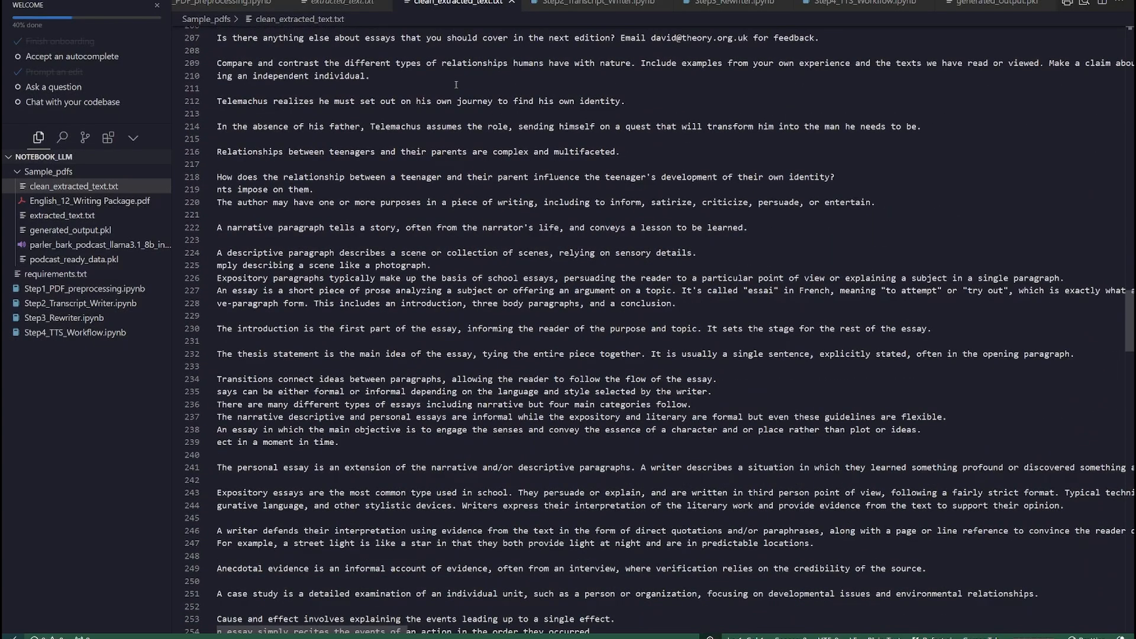
scroll(down, 3)
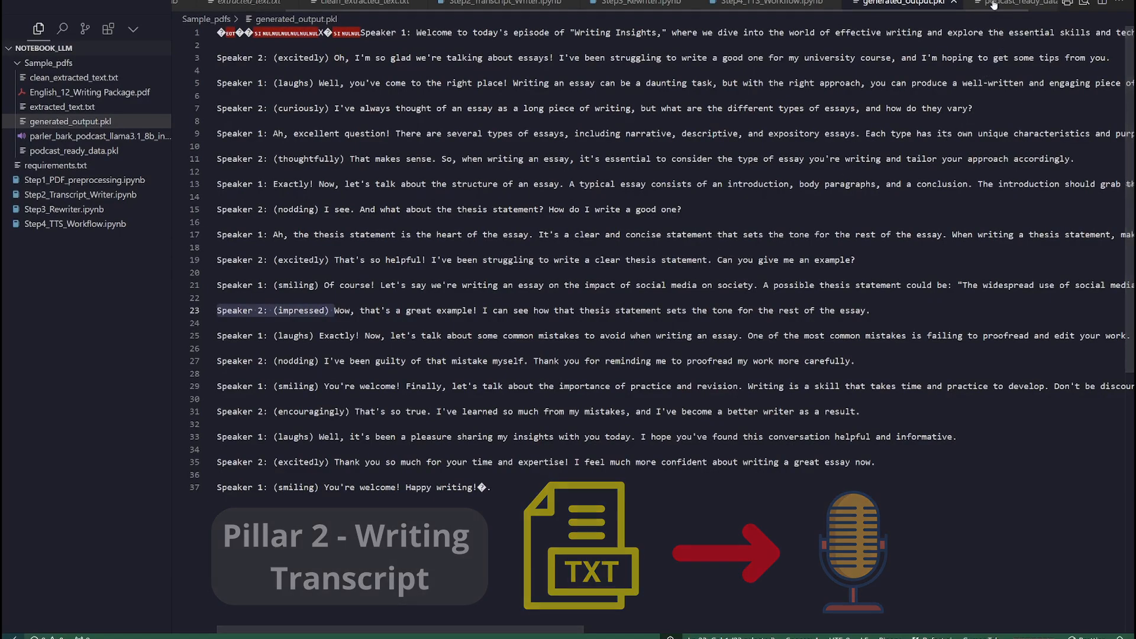
Open podcast_ready_data.pkl showing the Speaker 1 and Speaker 2 dialogue lines.
click(755, 7)
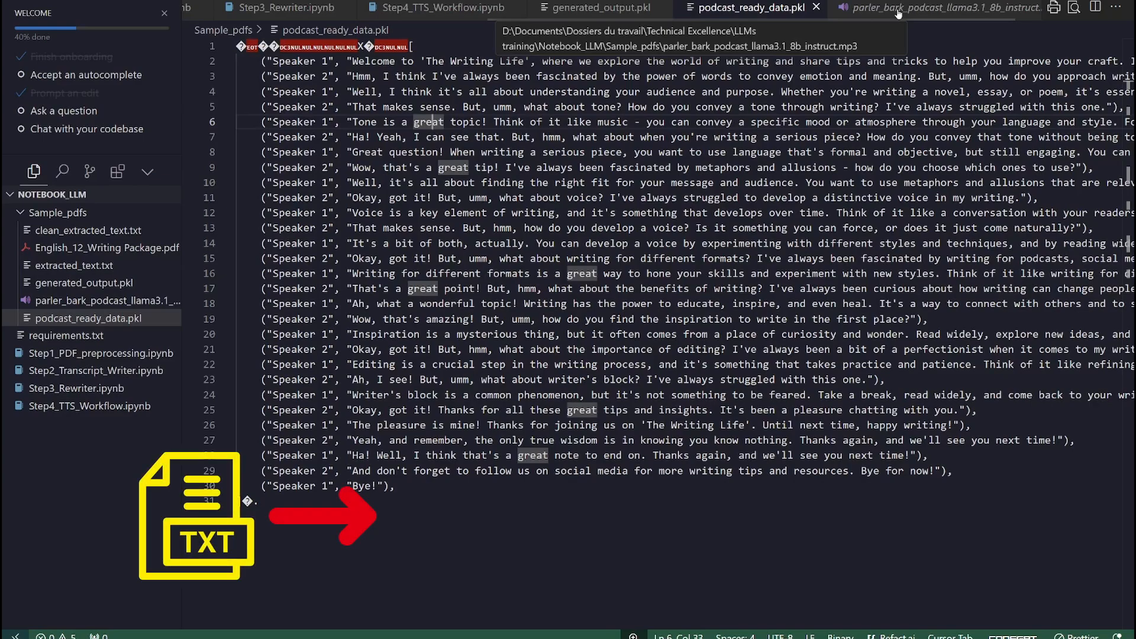
click(938, 8)
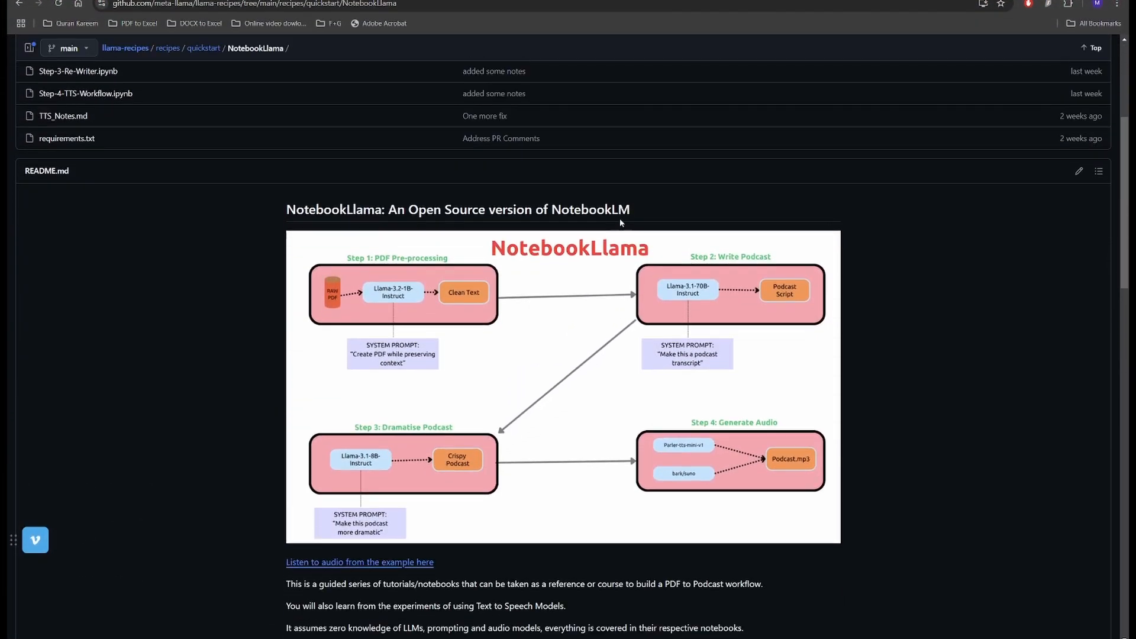
scroll(down, 3)
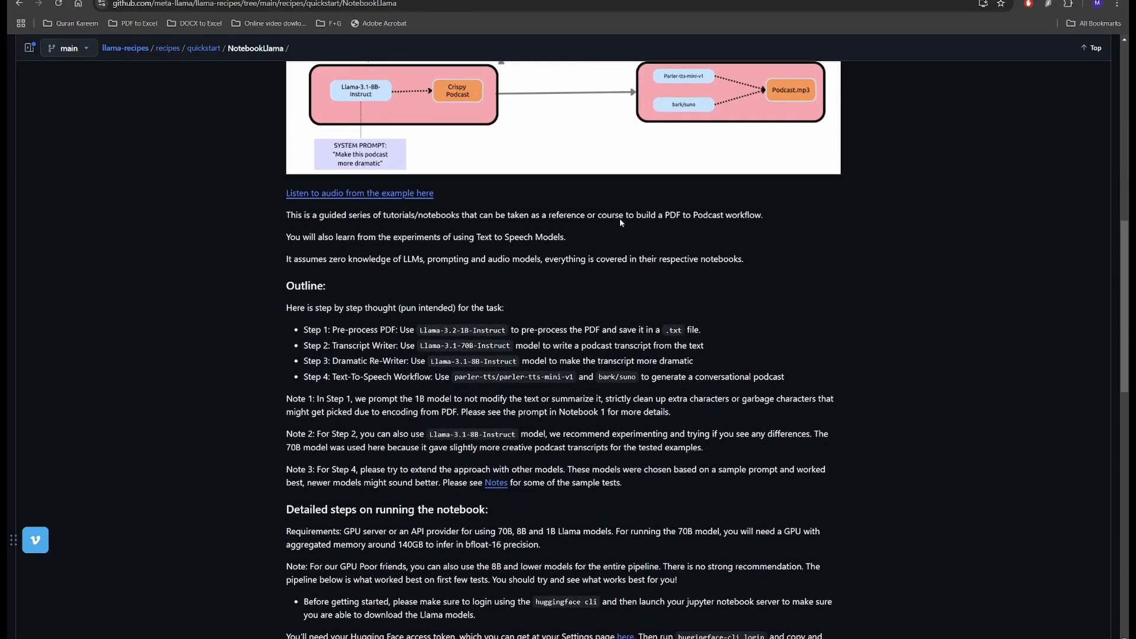
scroll(down, 3)
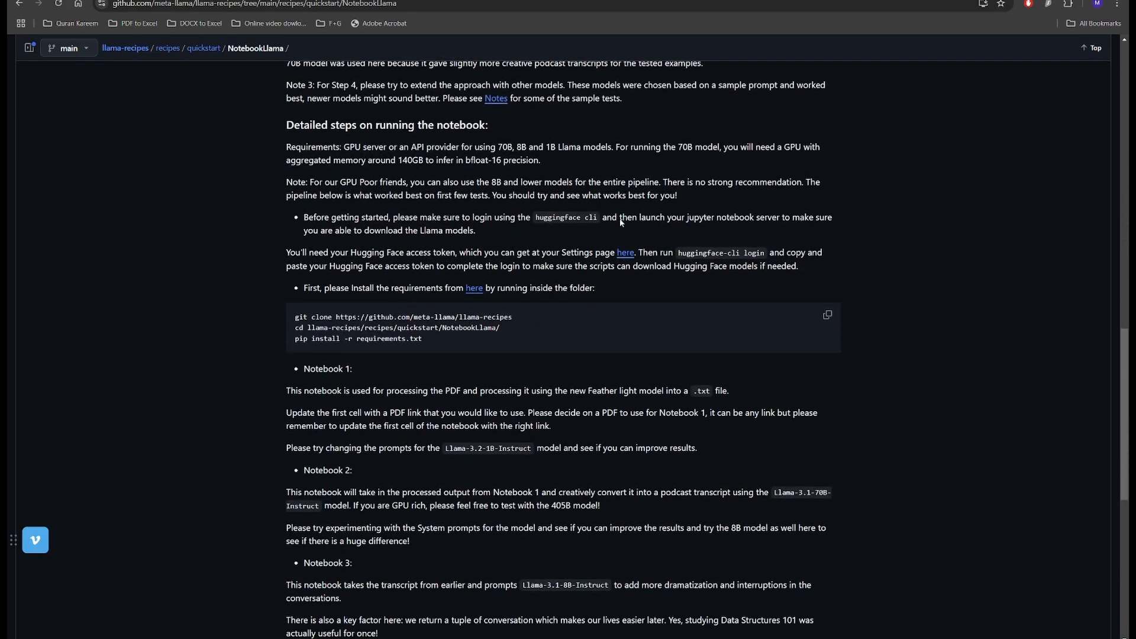
scroll(down, 3)
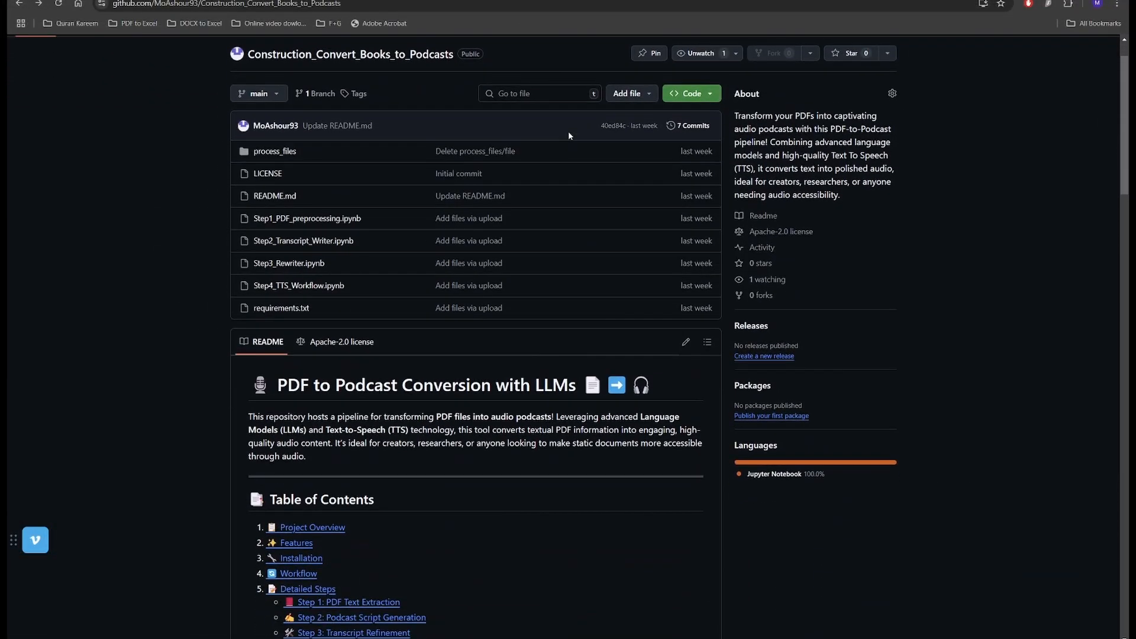
scroll(down, 3)
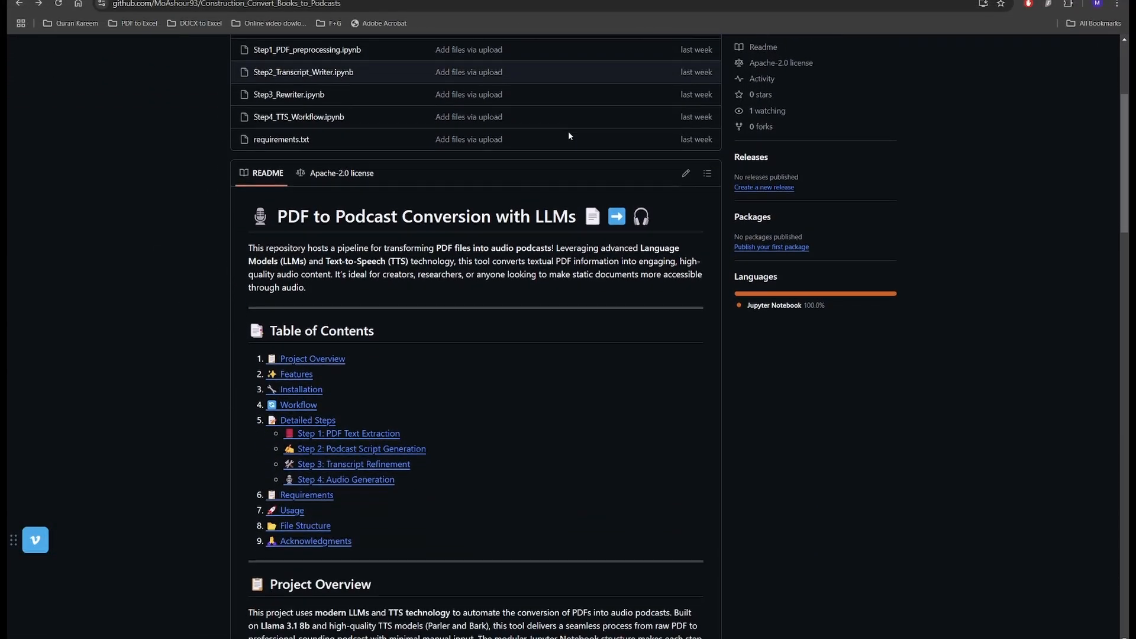
scroll(down, 3)
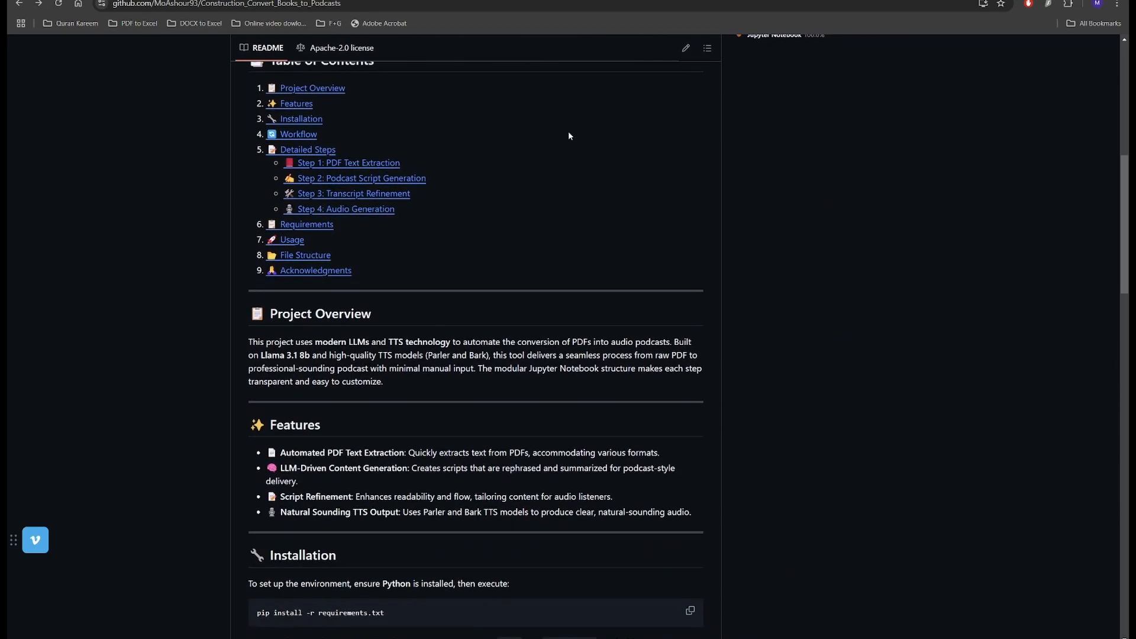
scroll(down, 3)
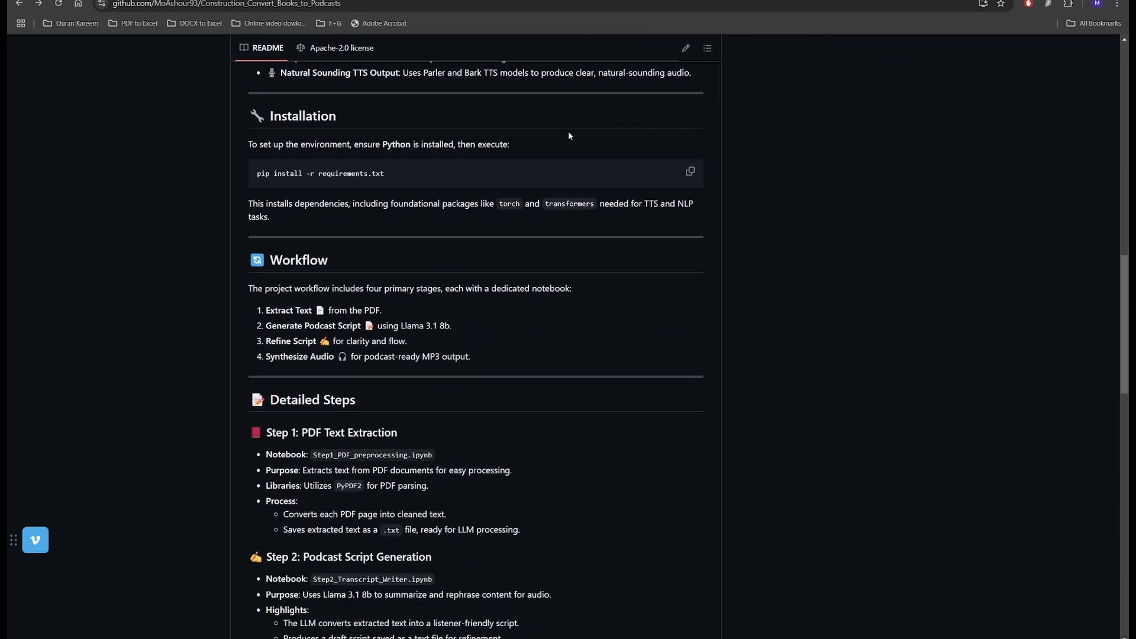
scroll(down, 3)
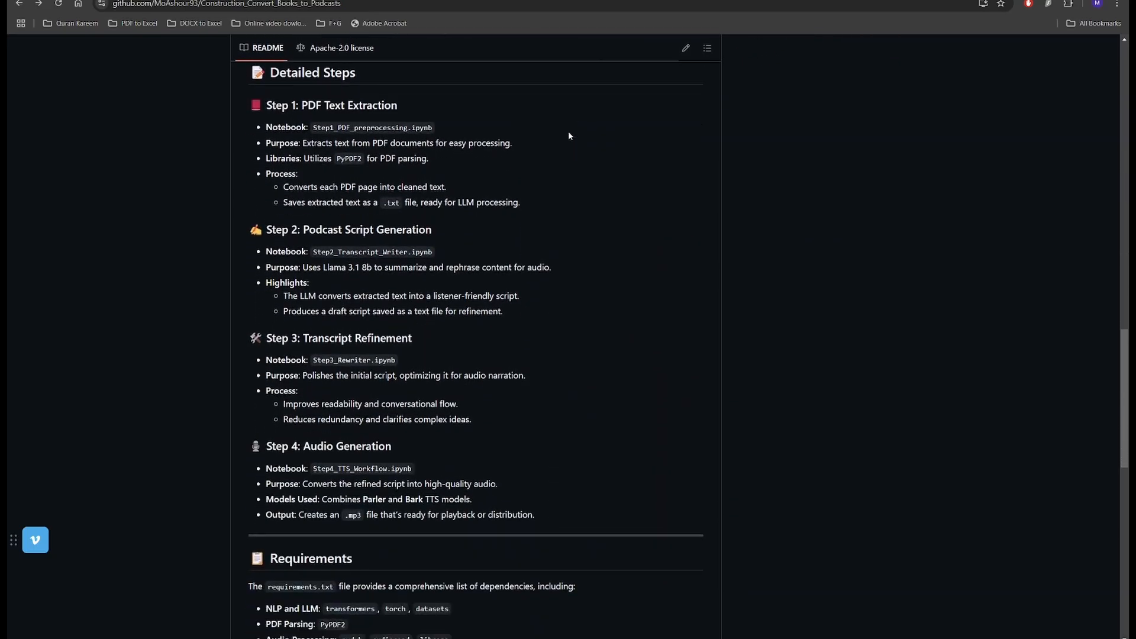
scroll(down, 3)
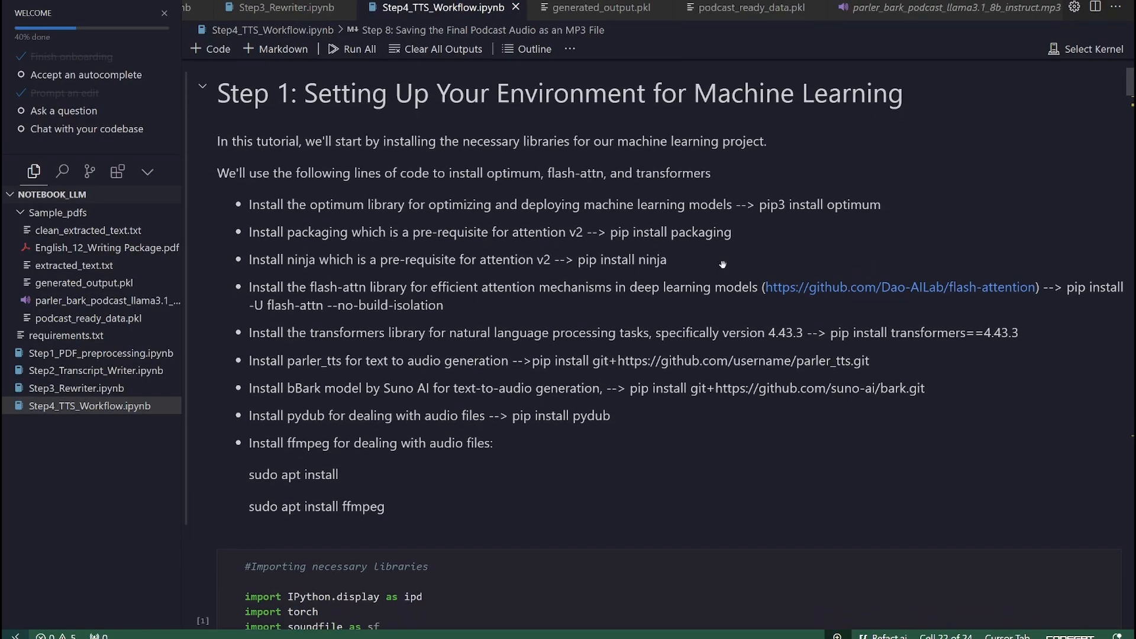
Scroll past Step 1's install list and imports to the Step 2 ParlerTTS/Bark section.
scroll(down, 3)
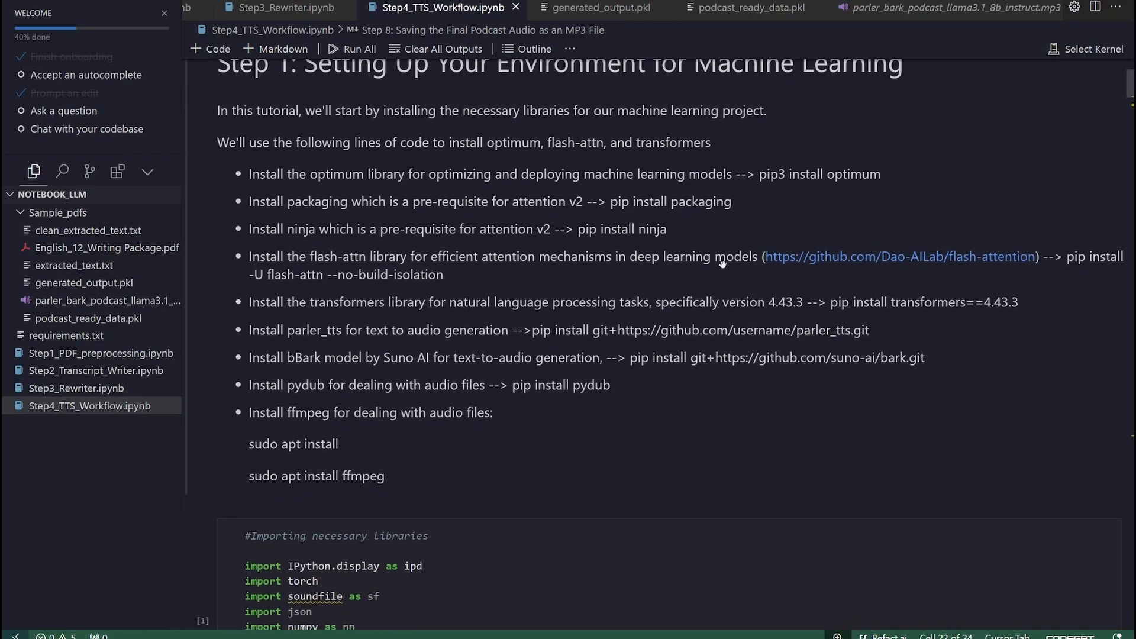
scroll(down, 3)
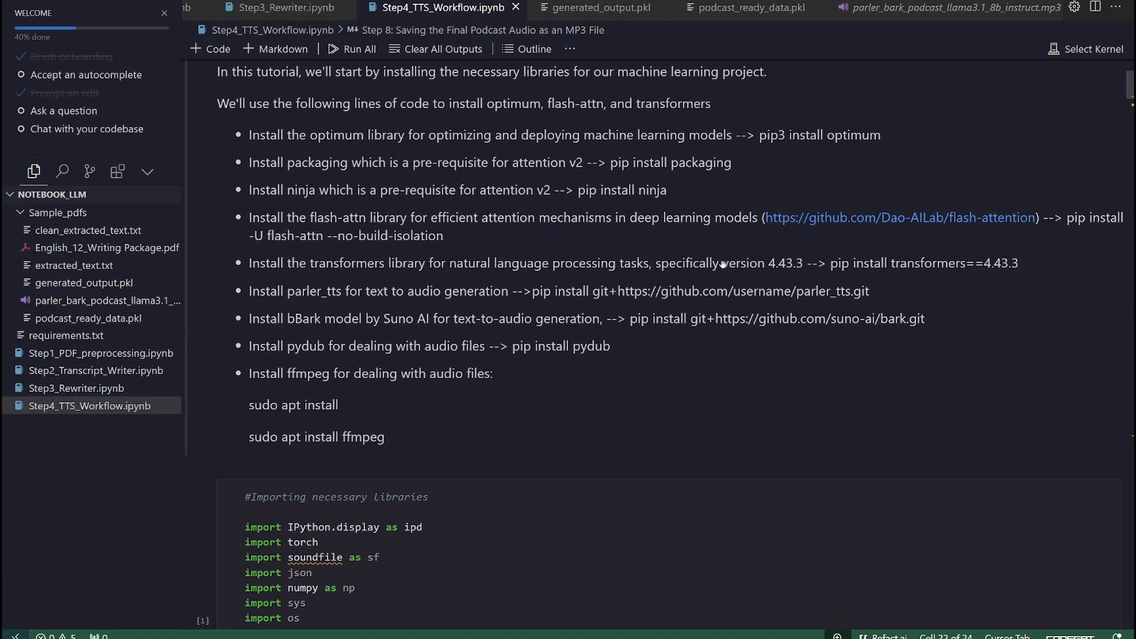
scroll(down, 3)
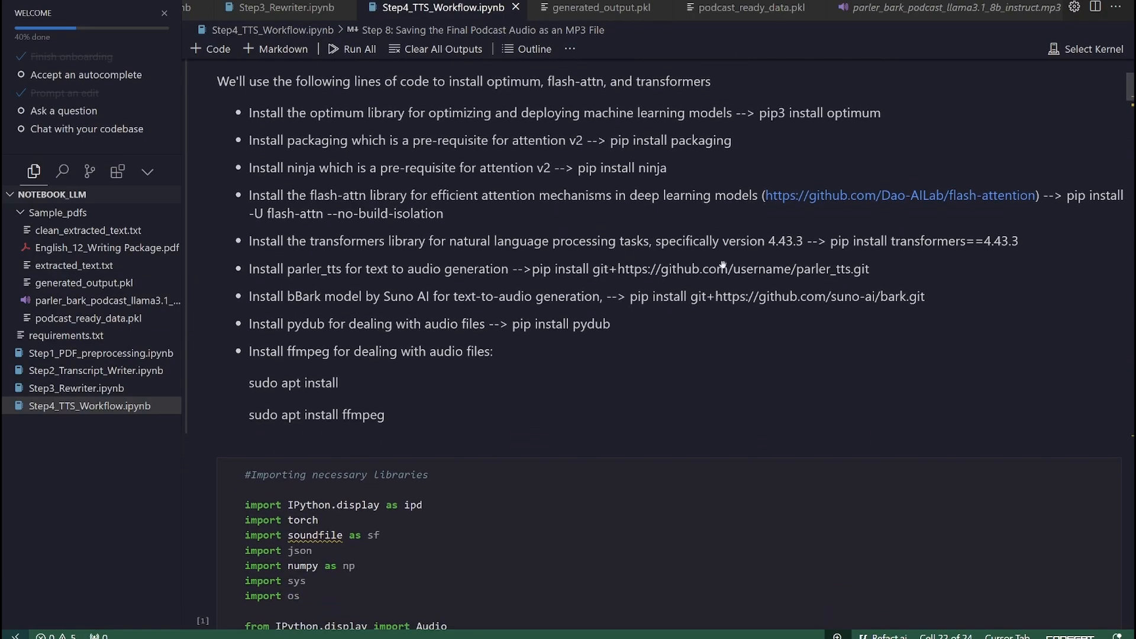
scroll(down, 3)
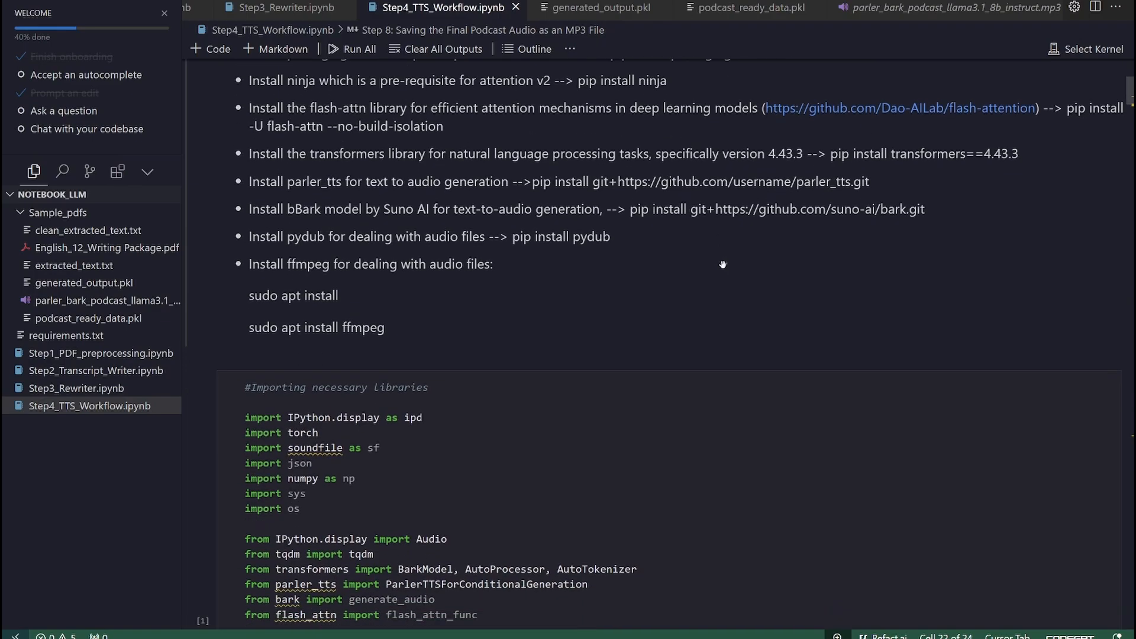
scroll(down, 3)
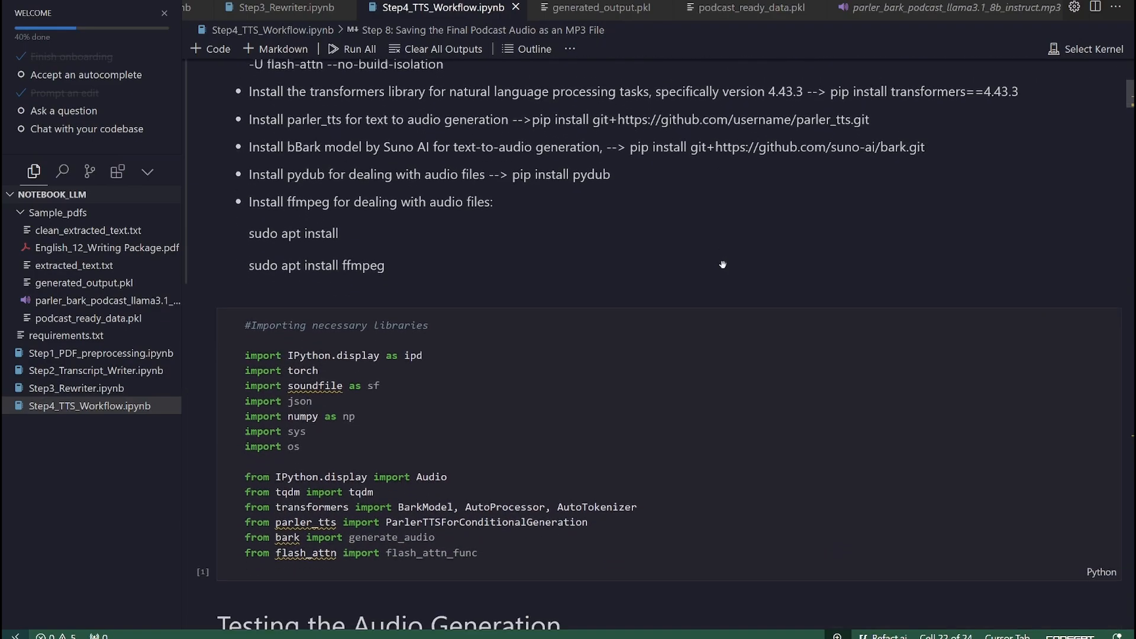
scroll(down, 3)
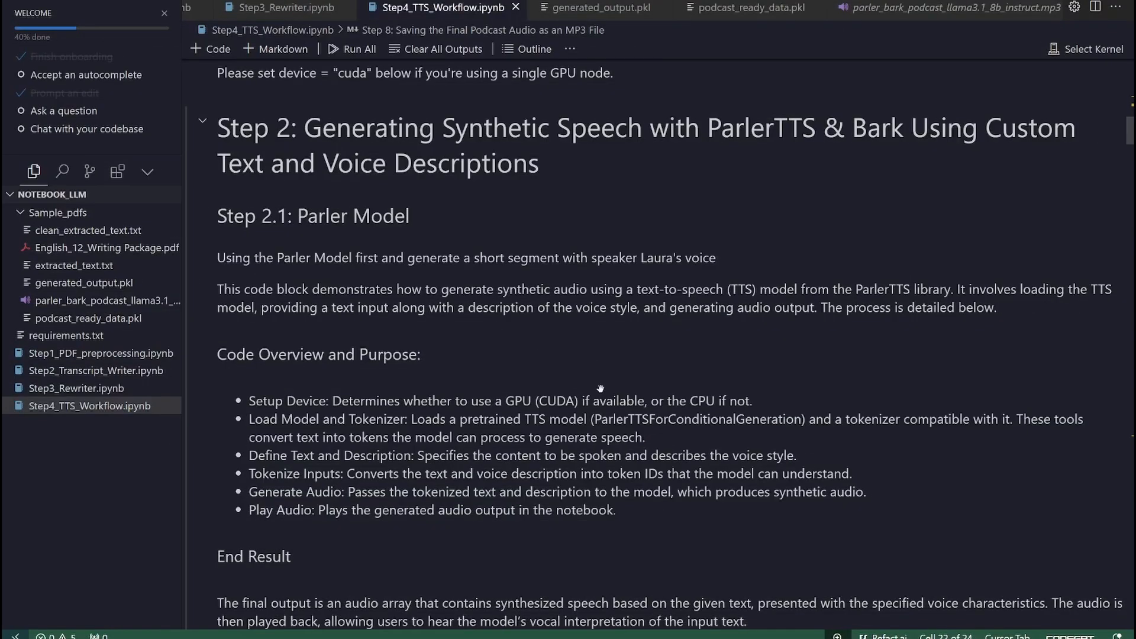
scroll(down, 3)
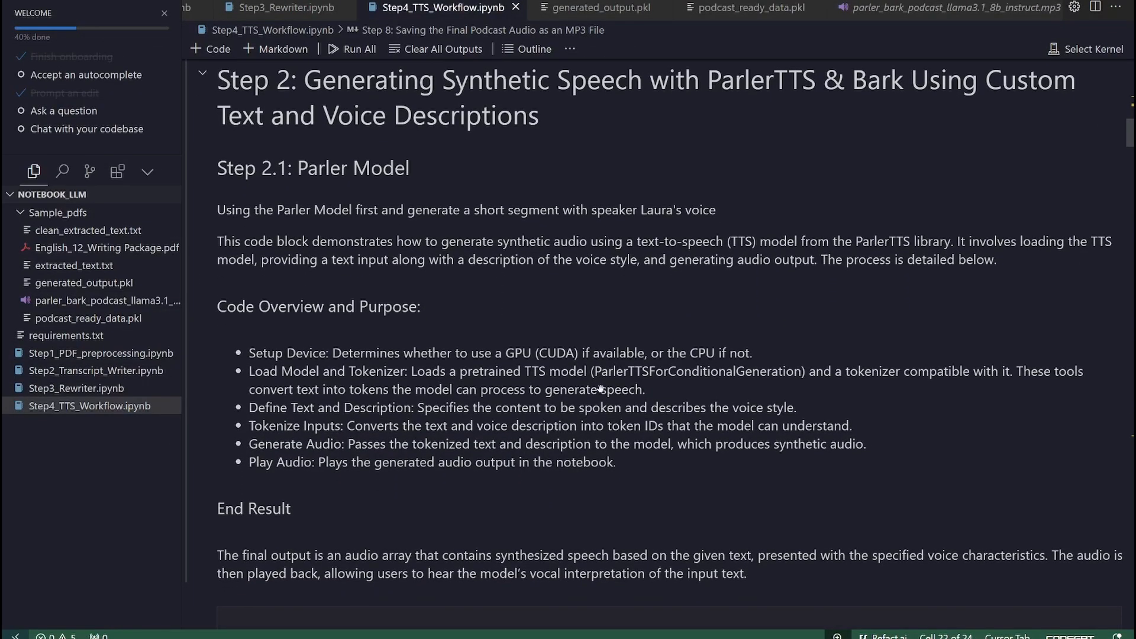
scroll(down, 3)
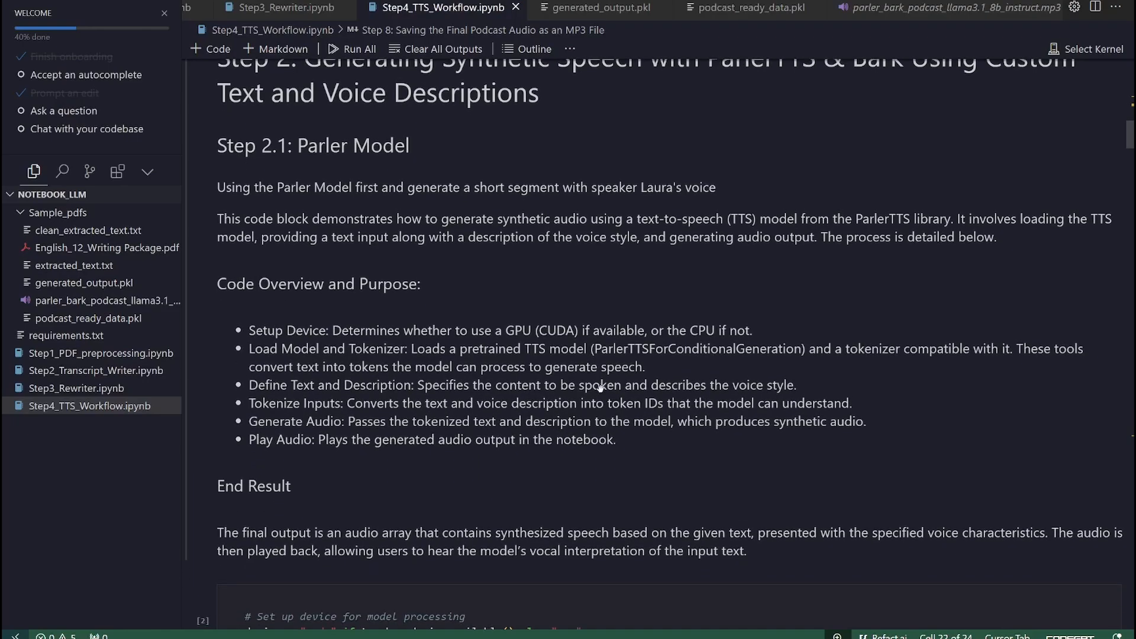
scroll(down, 3)
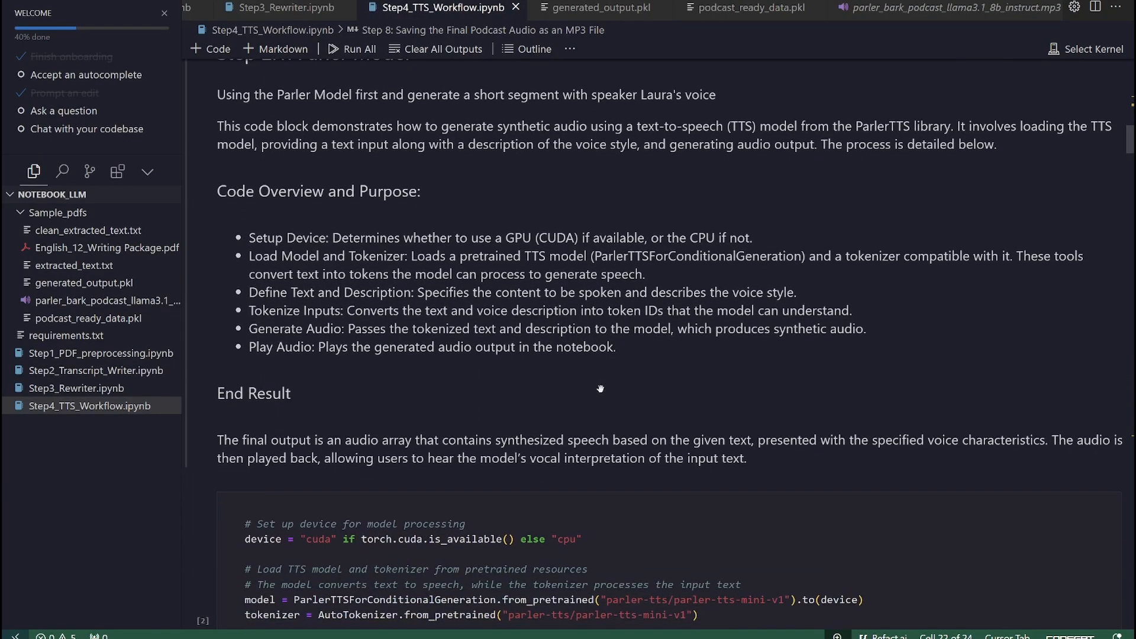
scroll(down, 3)
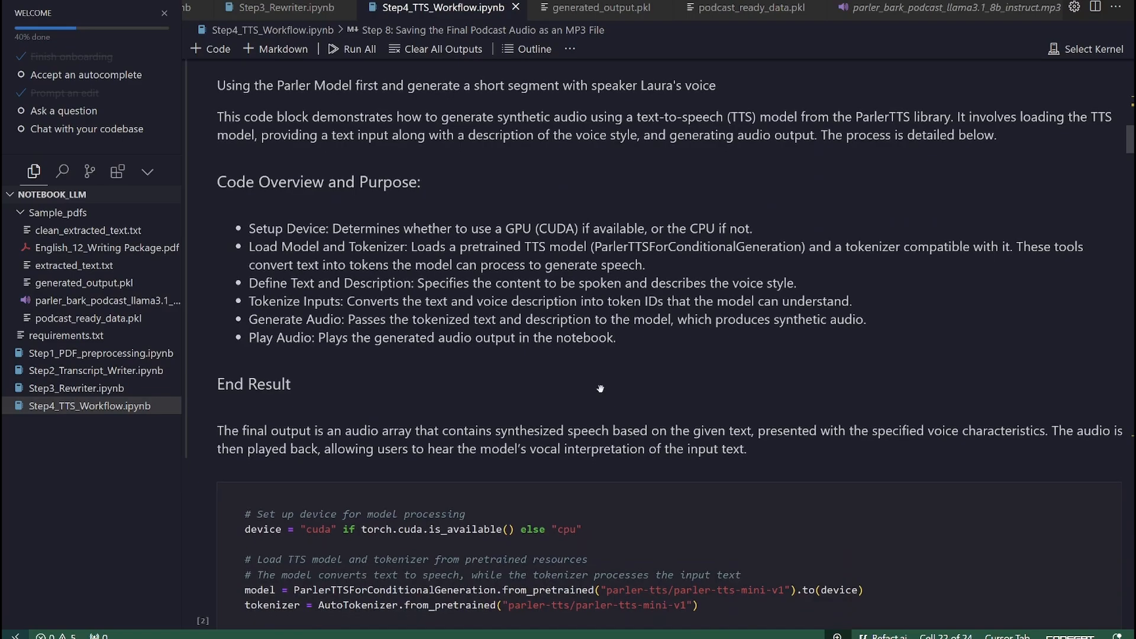
scroll(down, 3)
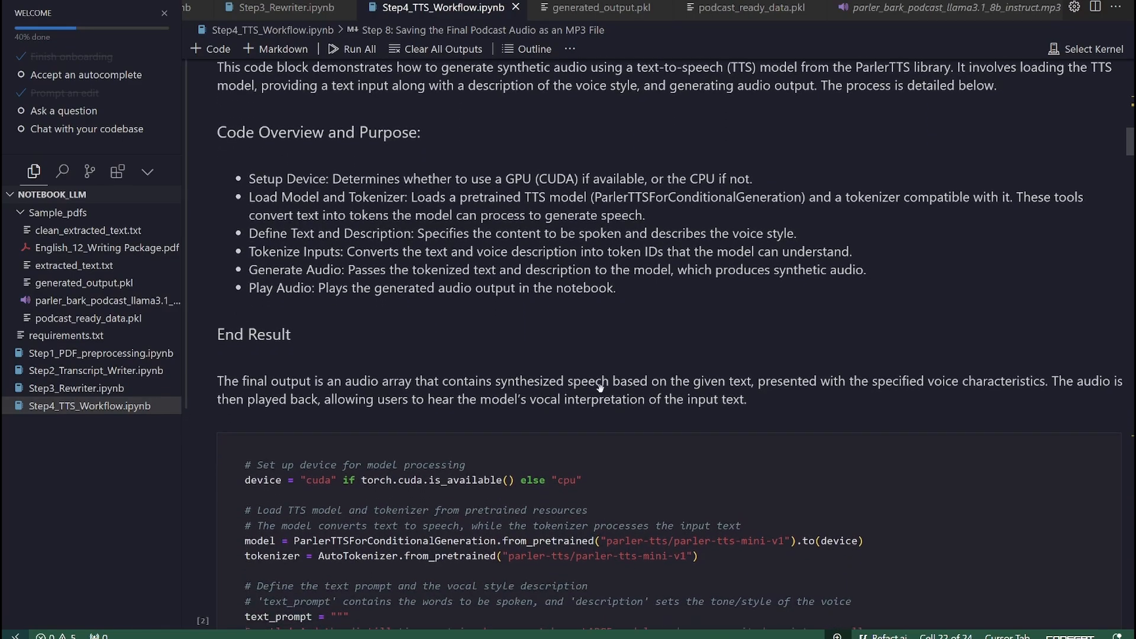
scroll(down, 3)
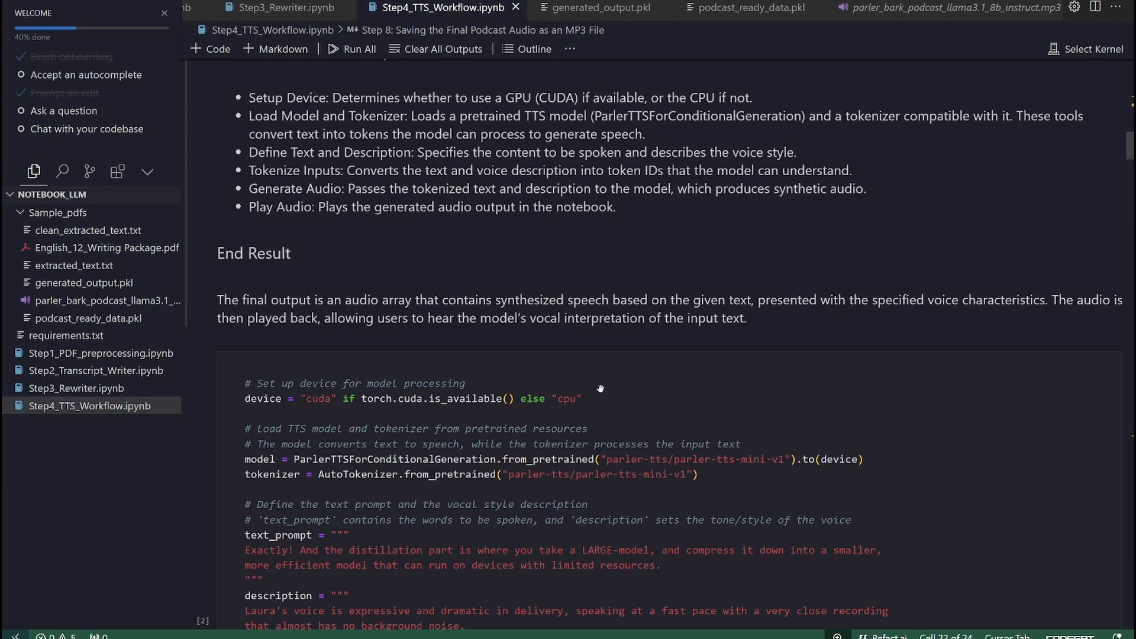
scroll(down, 3)
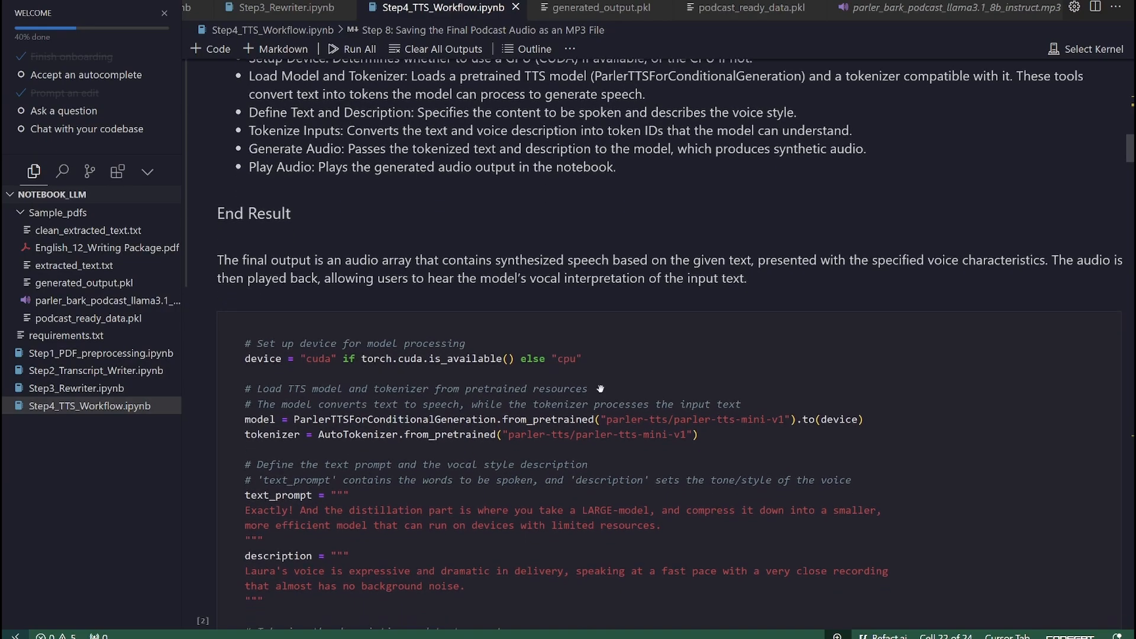
scroll(down, 3)
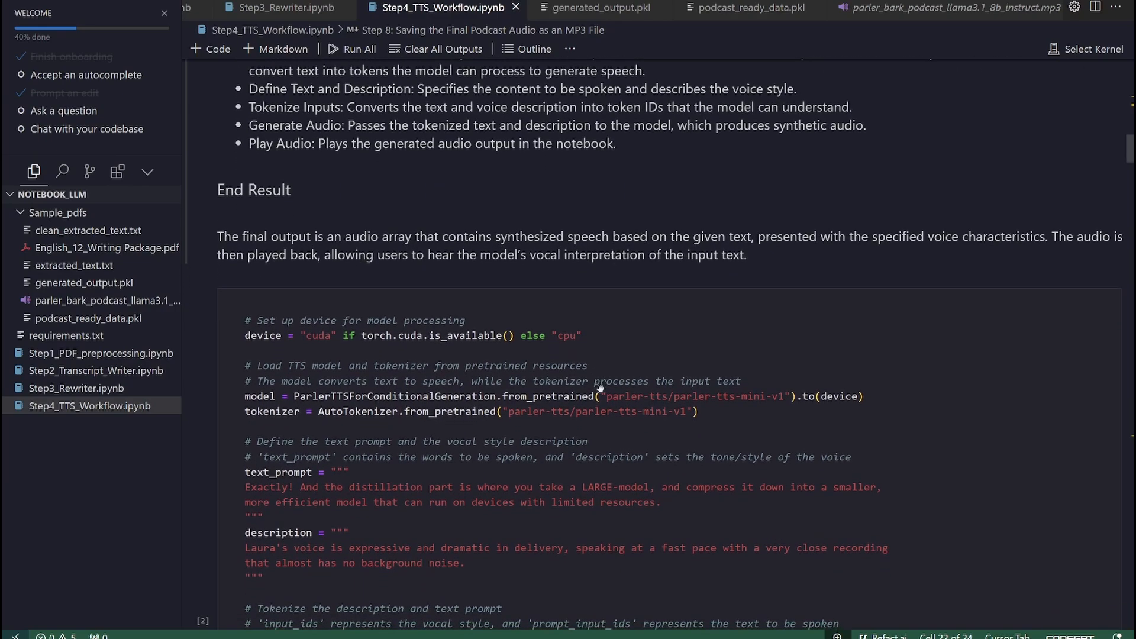
scroll(down, 3)
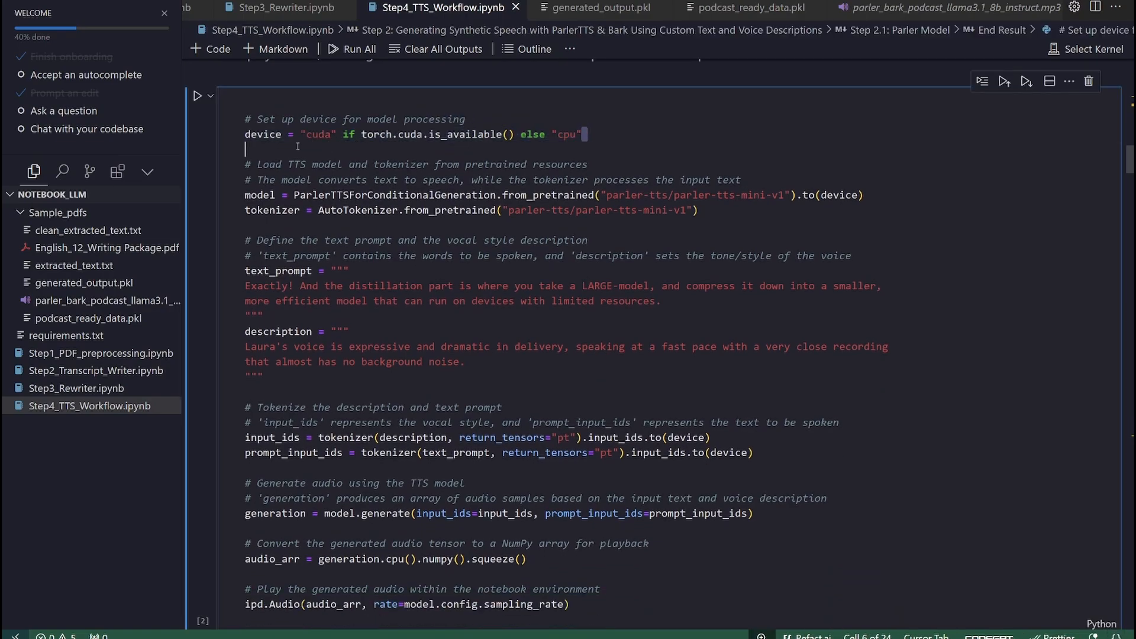
mouse_move(262, 134)
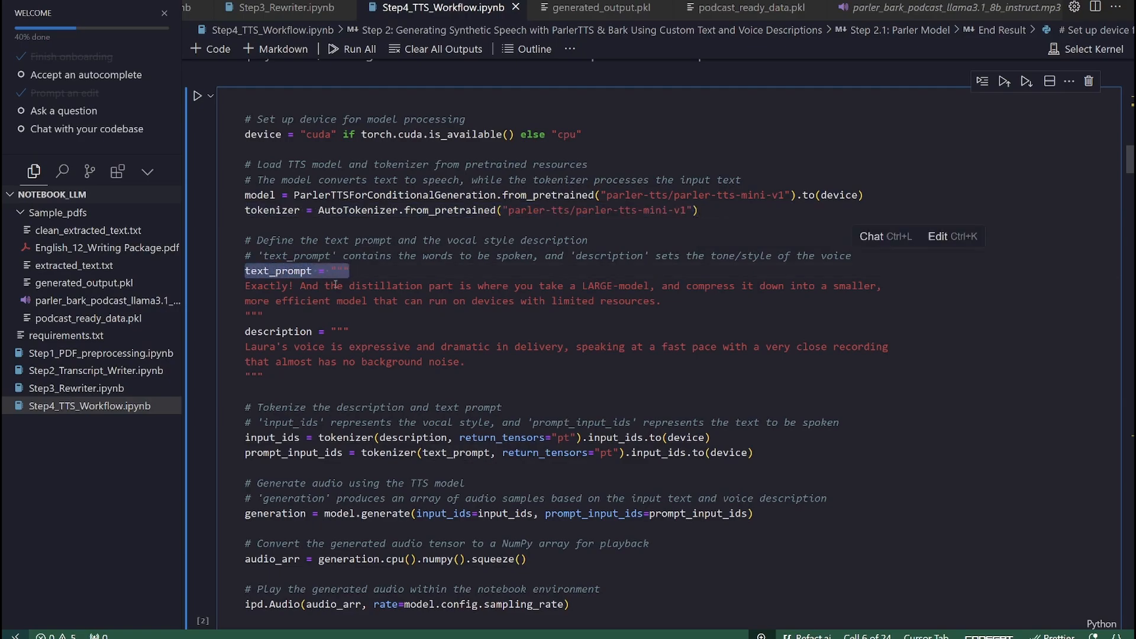
Highlight the Parler cell's prompt text, audio-array conversion and playback lines.
click(283, 332)
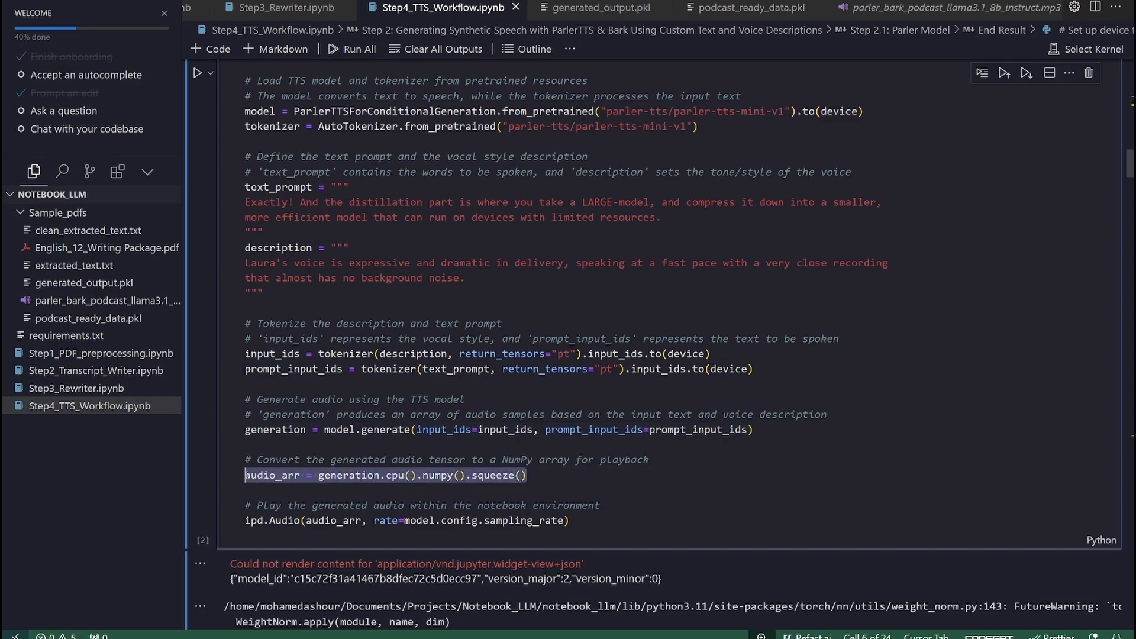
click(573, 520)
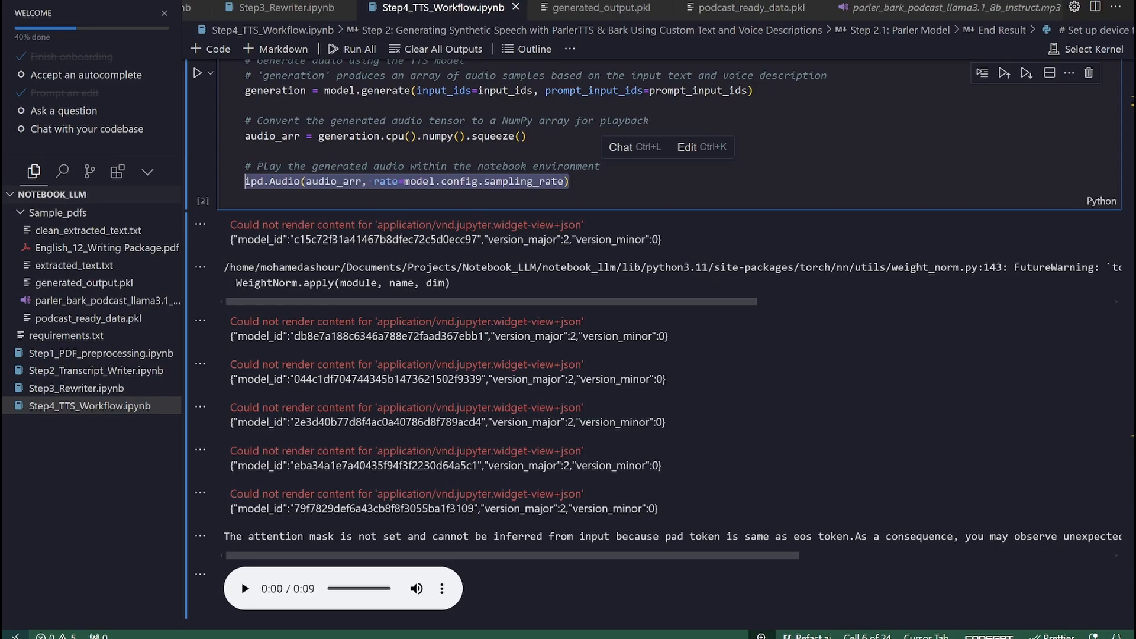
click(245, 588)
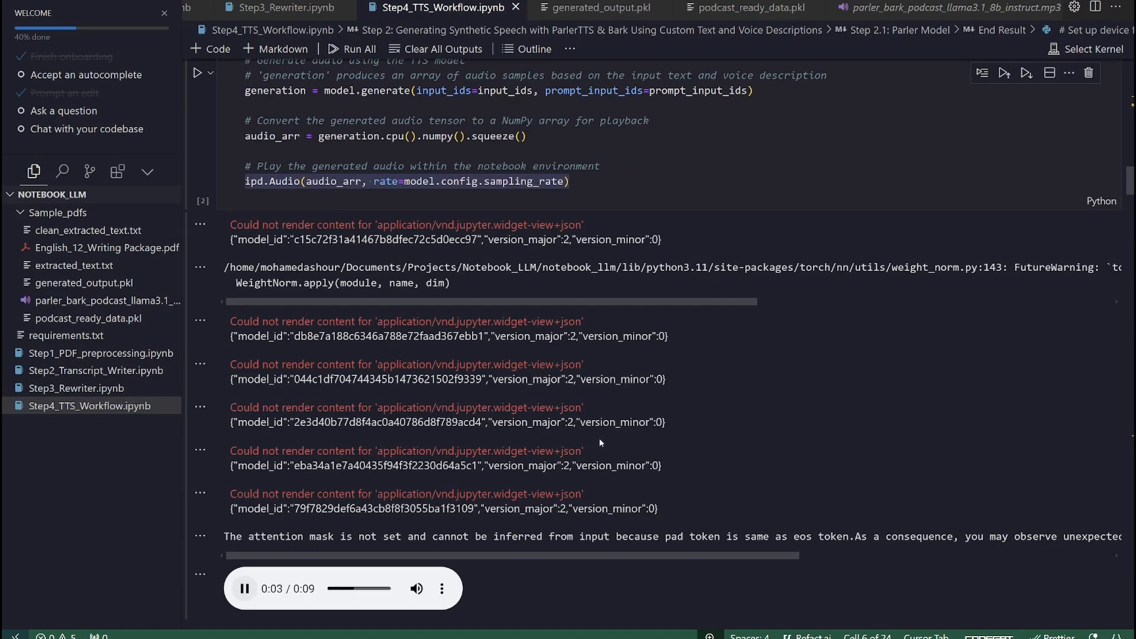
scroll(down, 3)
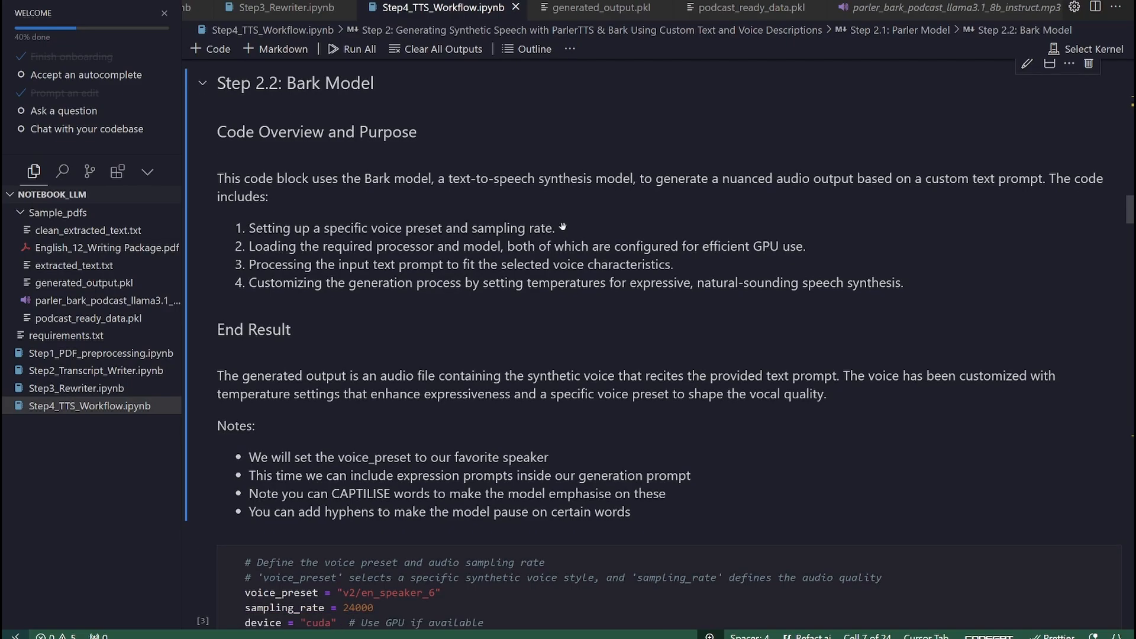
Scroll past the End Result notes until the Bark cell's voice preset and sighing prompt show.
scroll(down, 3)
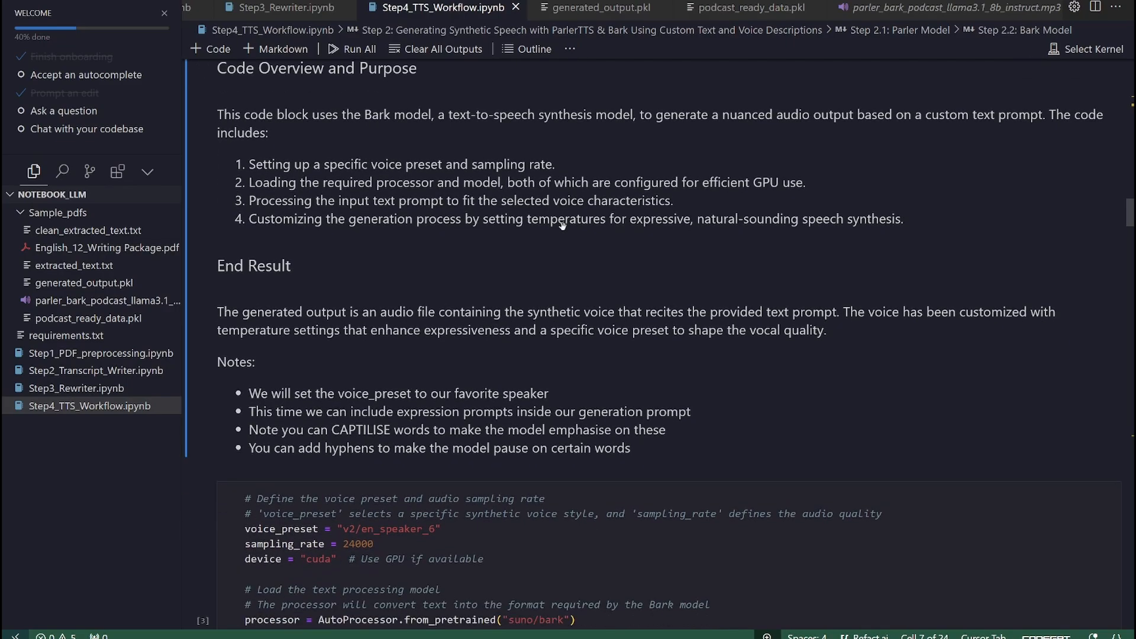
scroll(down, 3)
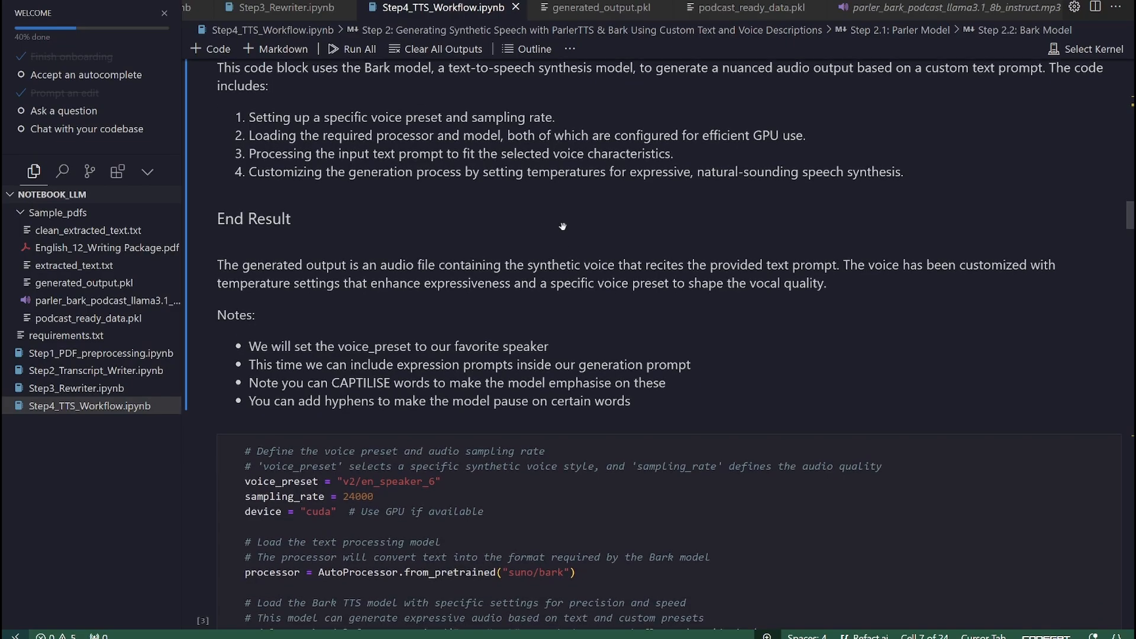
scroll(down, 3)
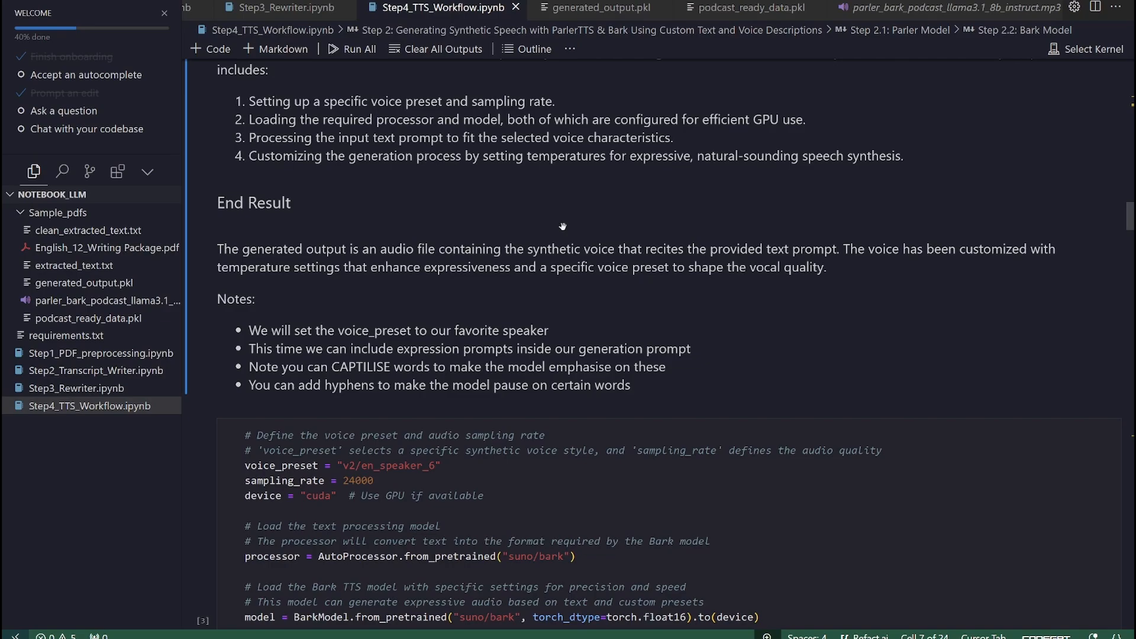
scroll(down, 3)
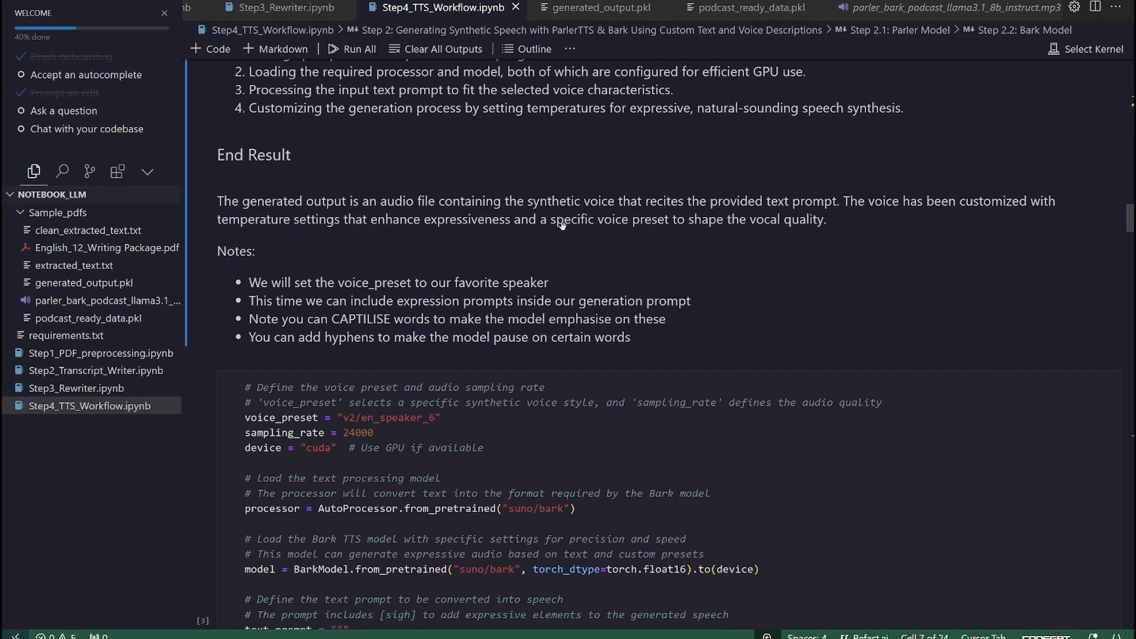
scroll(down, 3)
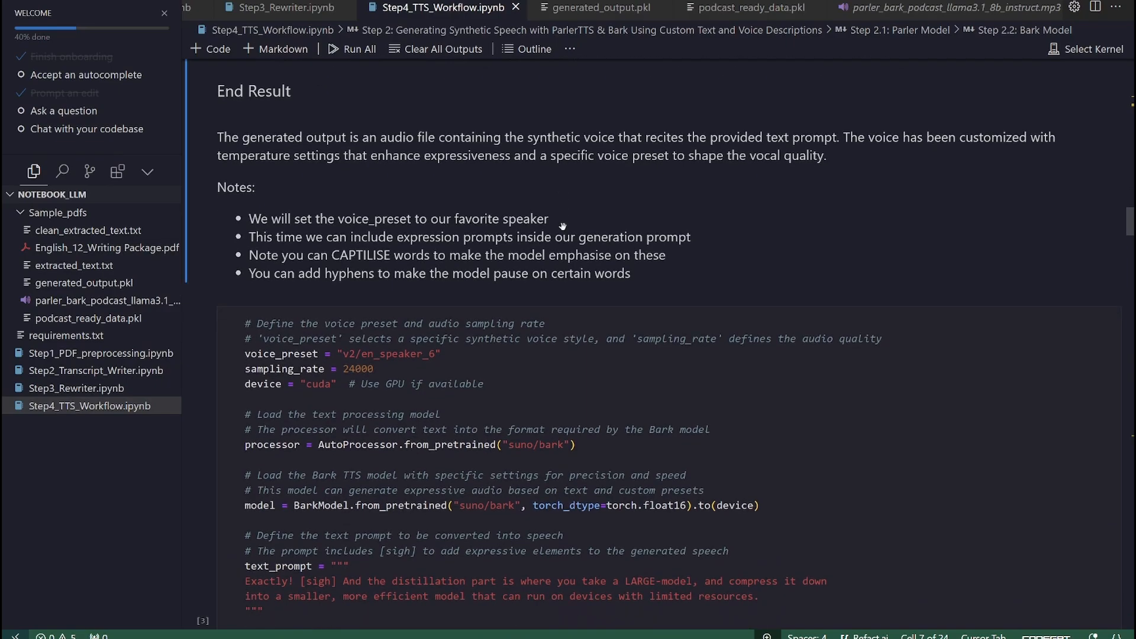
scroll(down, 3)
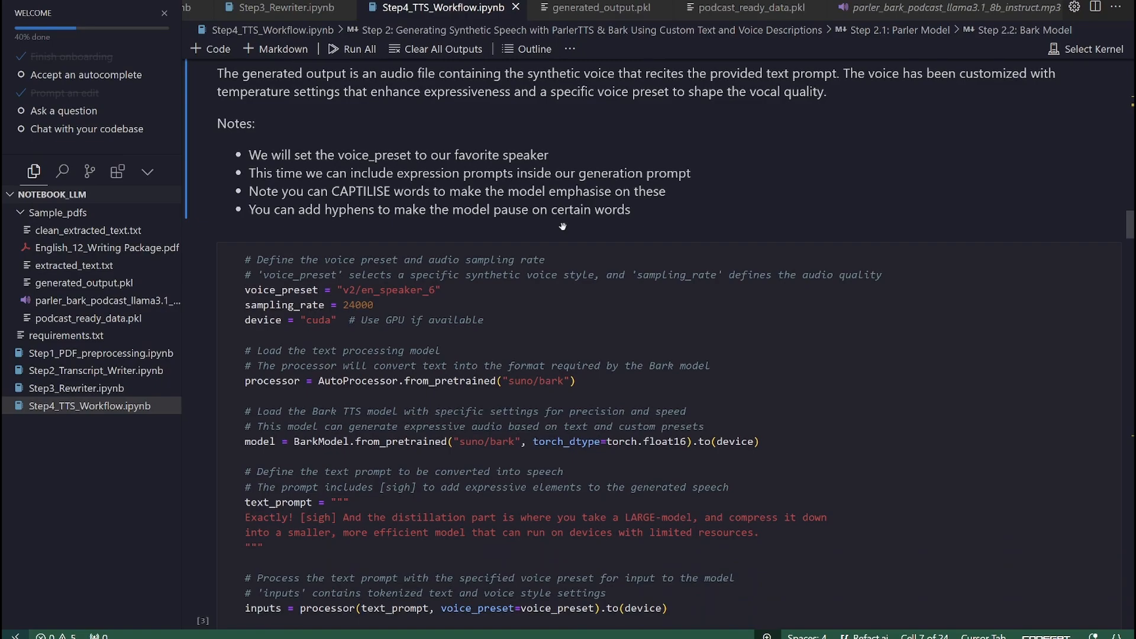
mouse_move(562, 226)
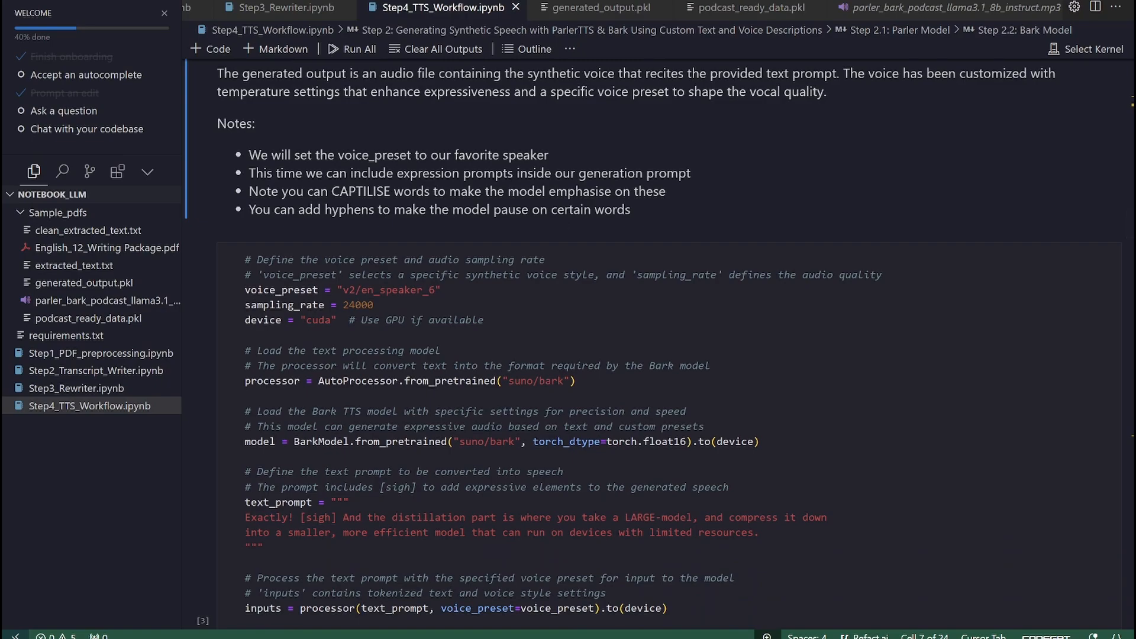
mouse_move(545, 162)
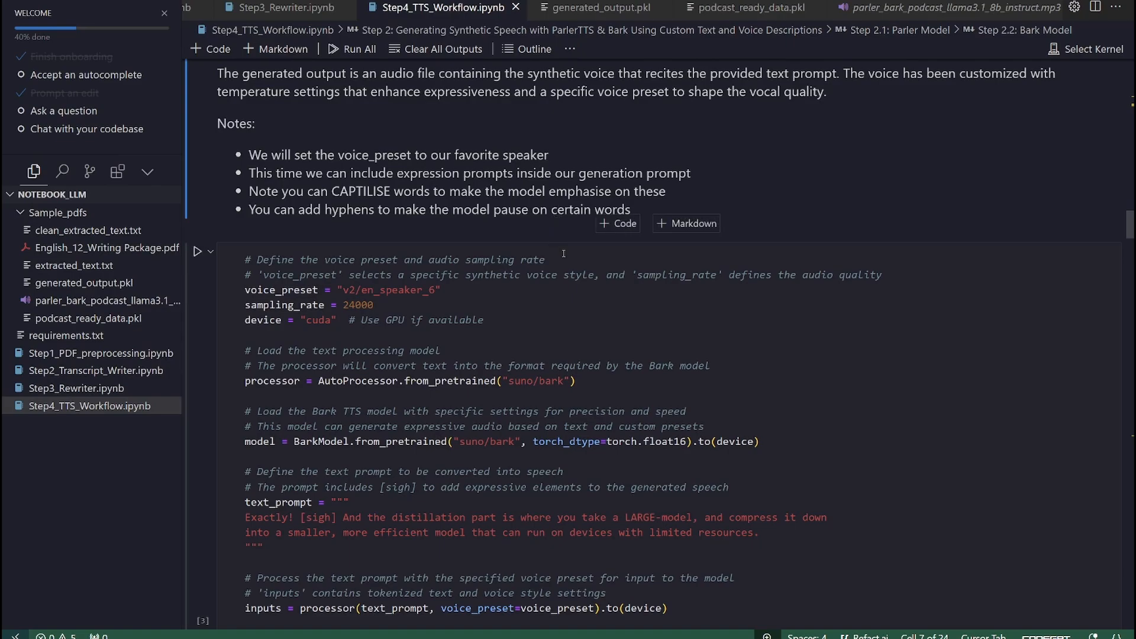
scroll(down, 3)
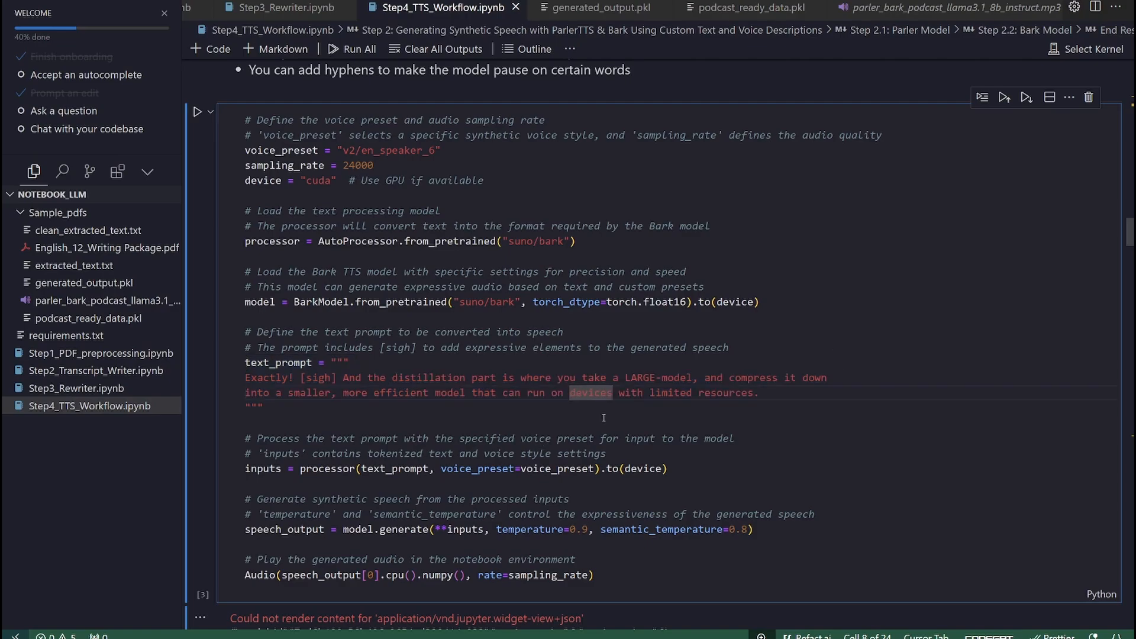
mouse_move(665, 450)
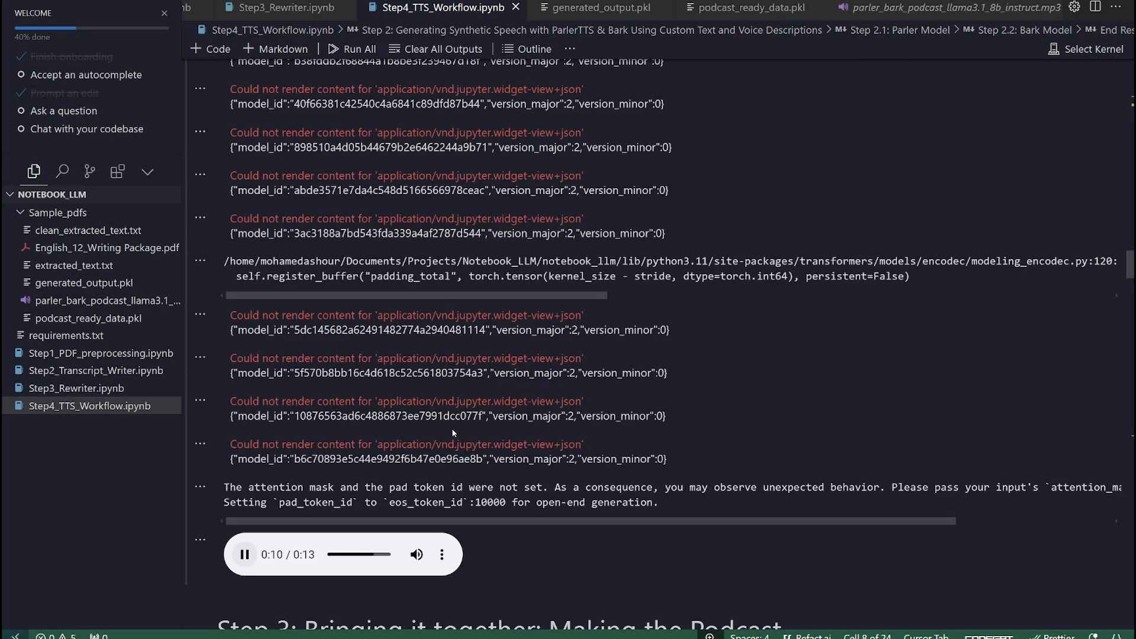
Scroll past the Bark output warnings and audio player toward Step 3.
scroll(down, 3)
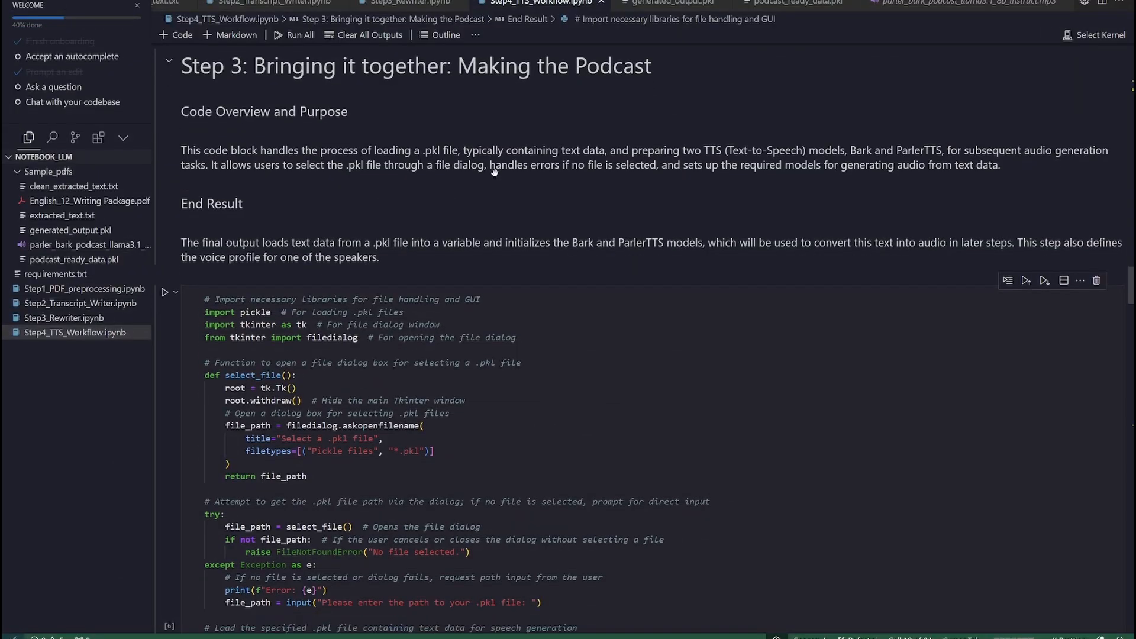
Highlight select_file's file dialog call, then the whole select_file function.
scroll(down, 3)
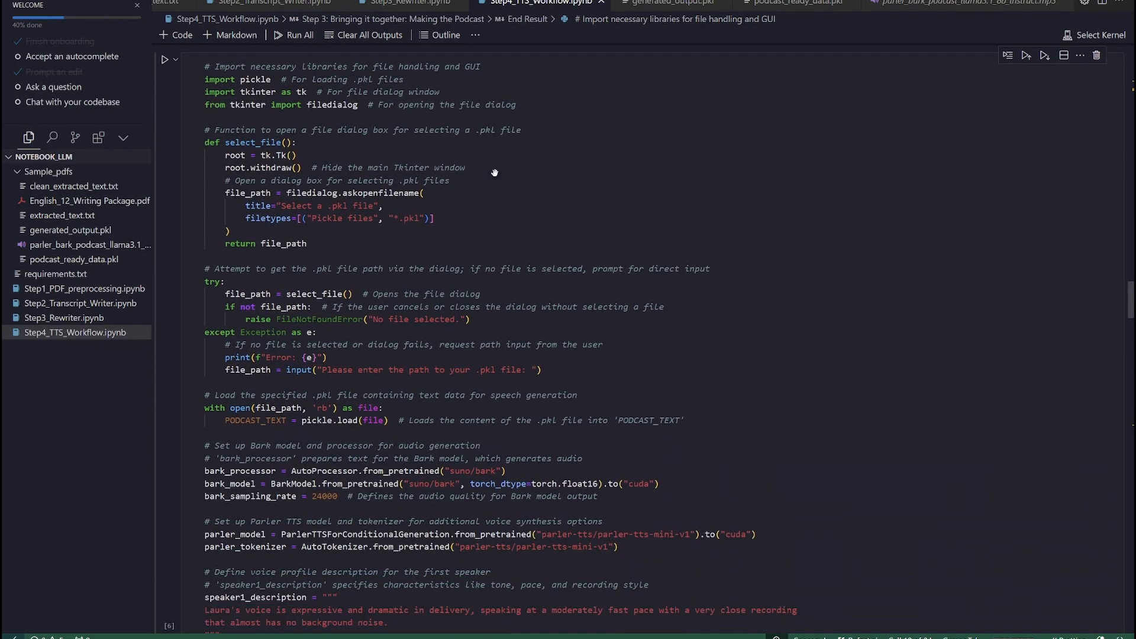
mouse_move(495, 174)
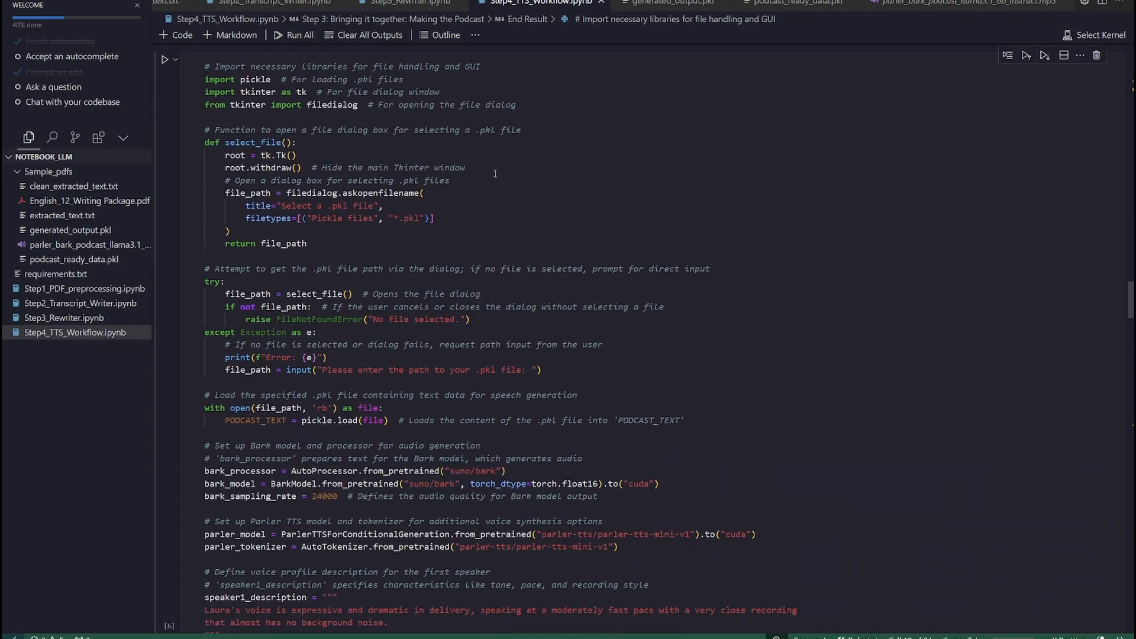
mouse_move(465, 170)
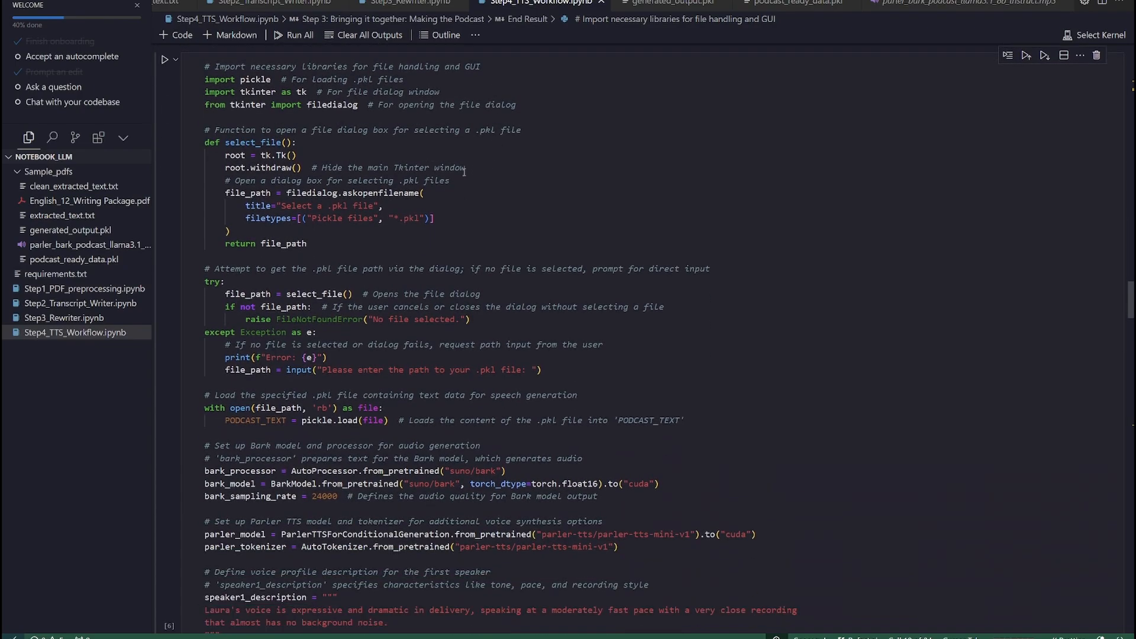
double_click(411, 219)
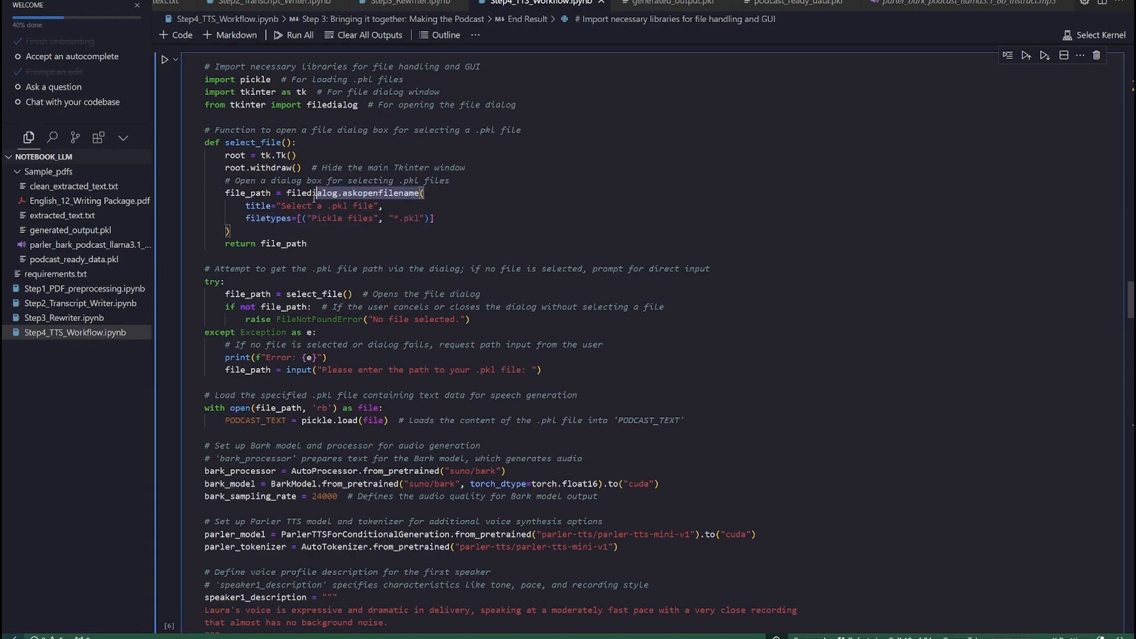
scroll(down, 3)
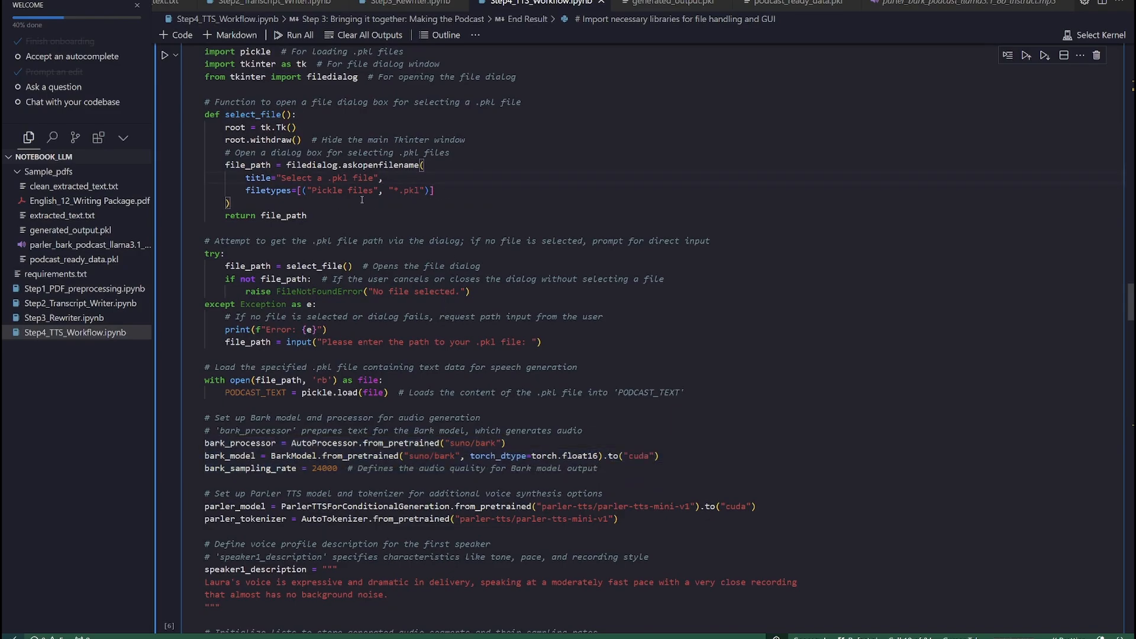
drag(205, 113, 306, 215)
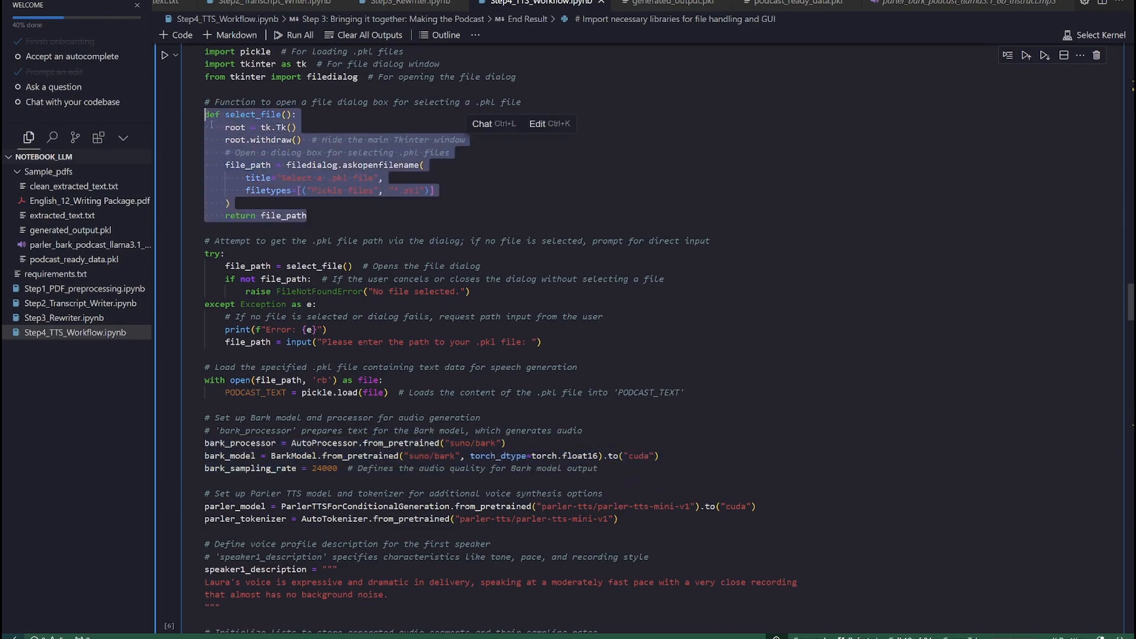
scroll(down, 3)
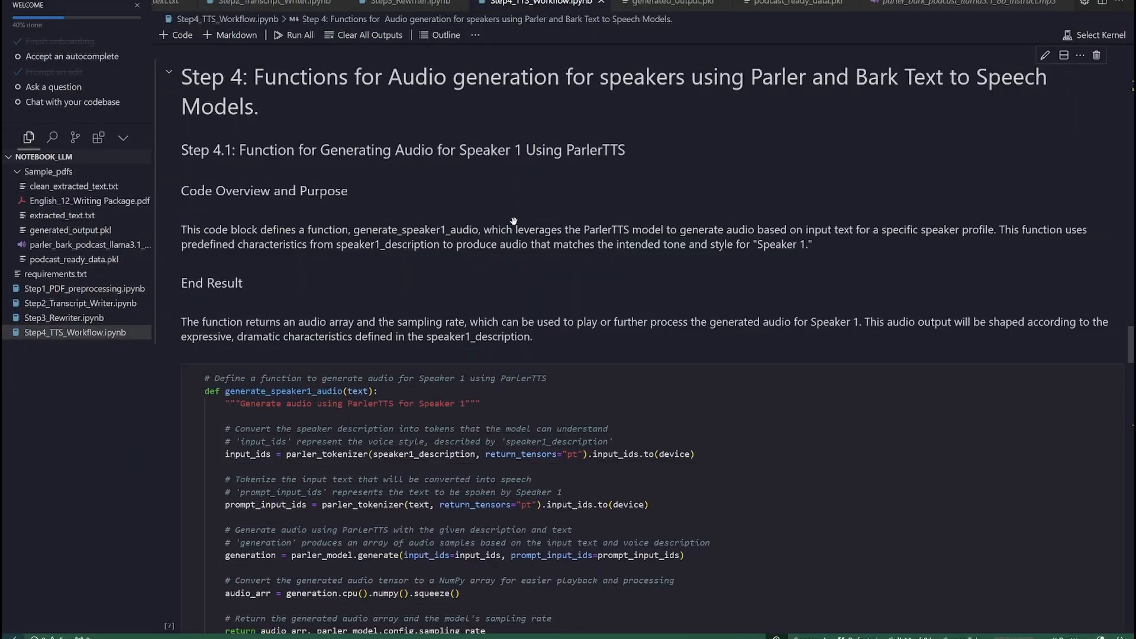
Scroll to Step 4.1 and highlight code inside generate_speaker1_audio.
scroll(down, 3)
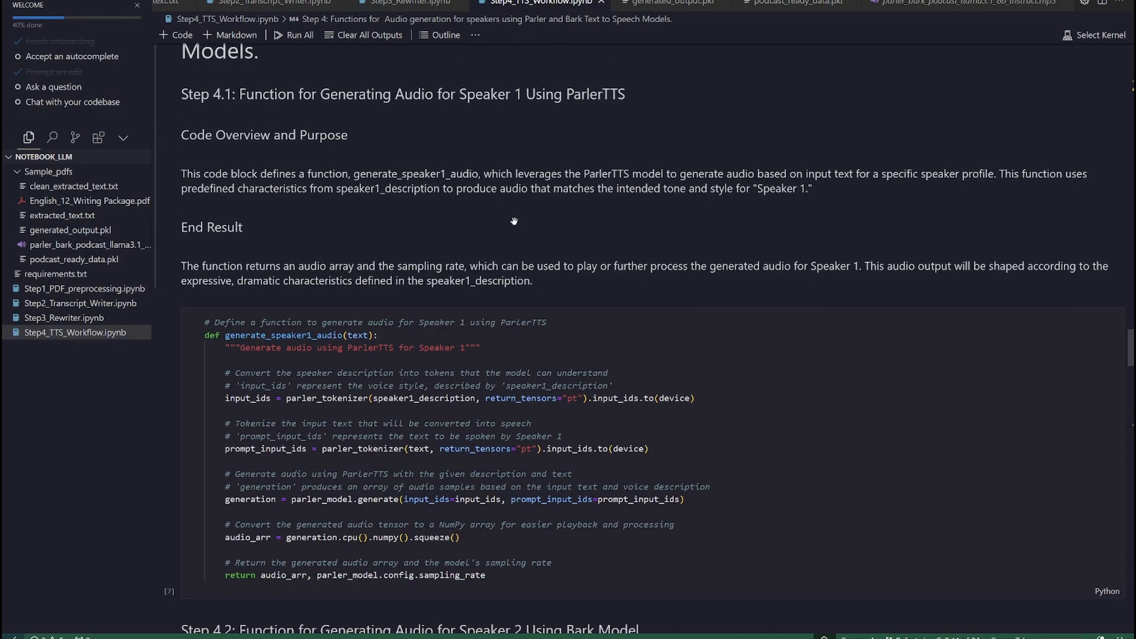
scroll(down, 3)
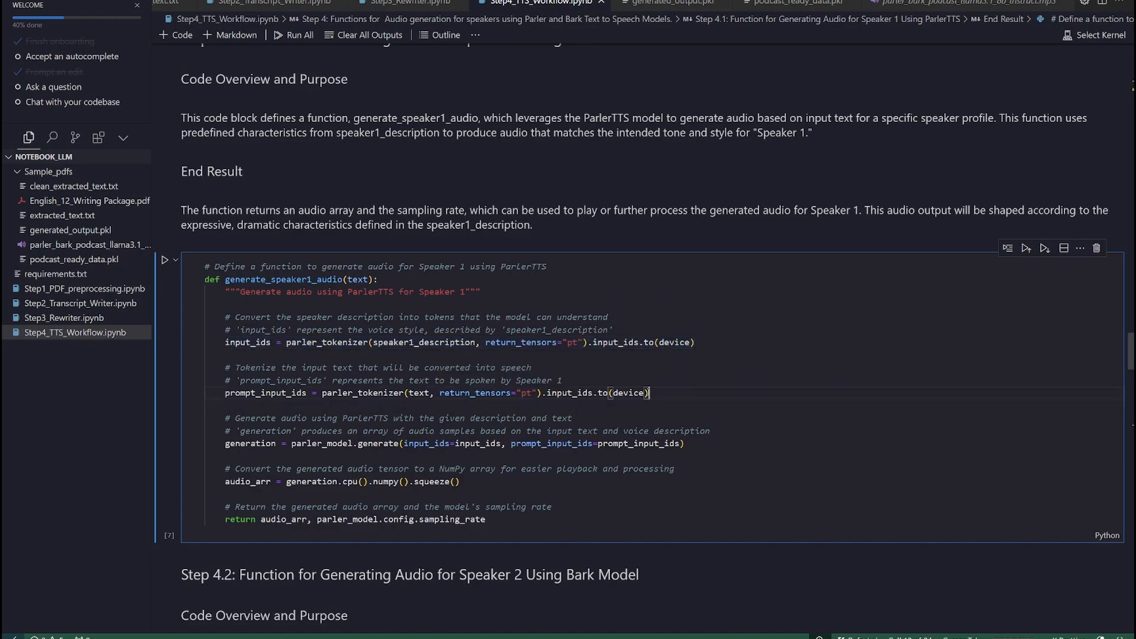
double_click(629, 393)
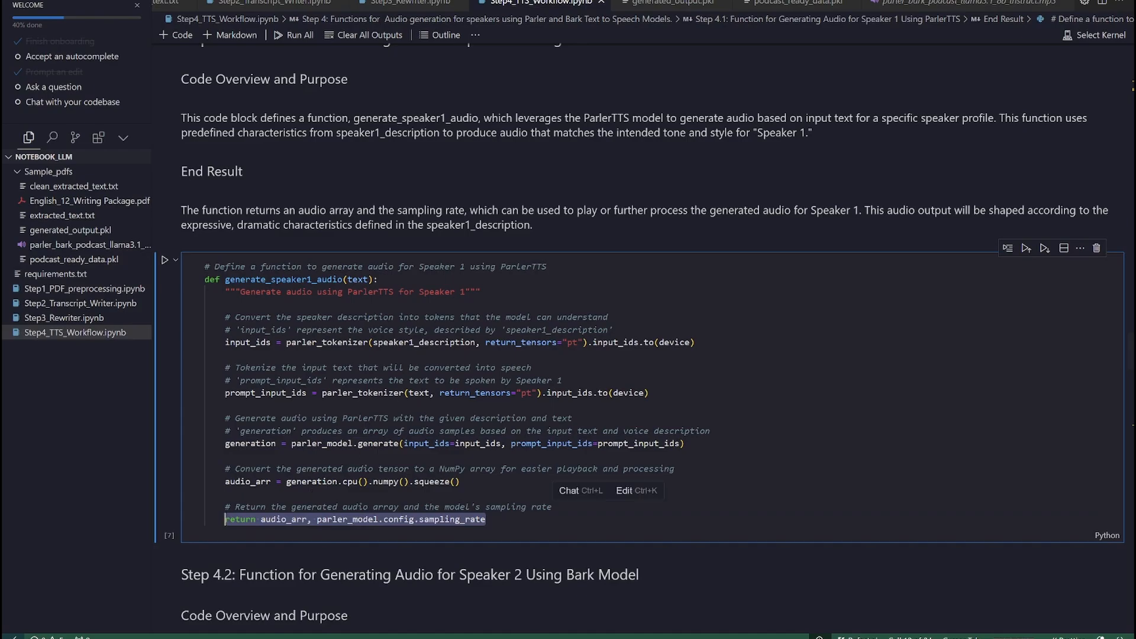
scroll(down, 3)
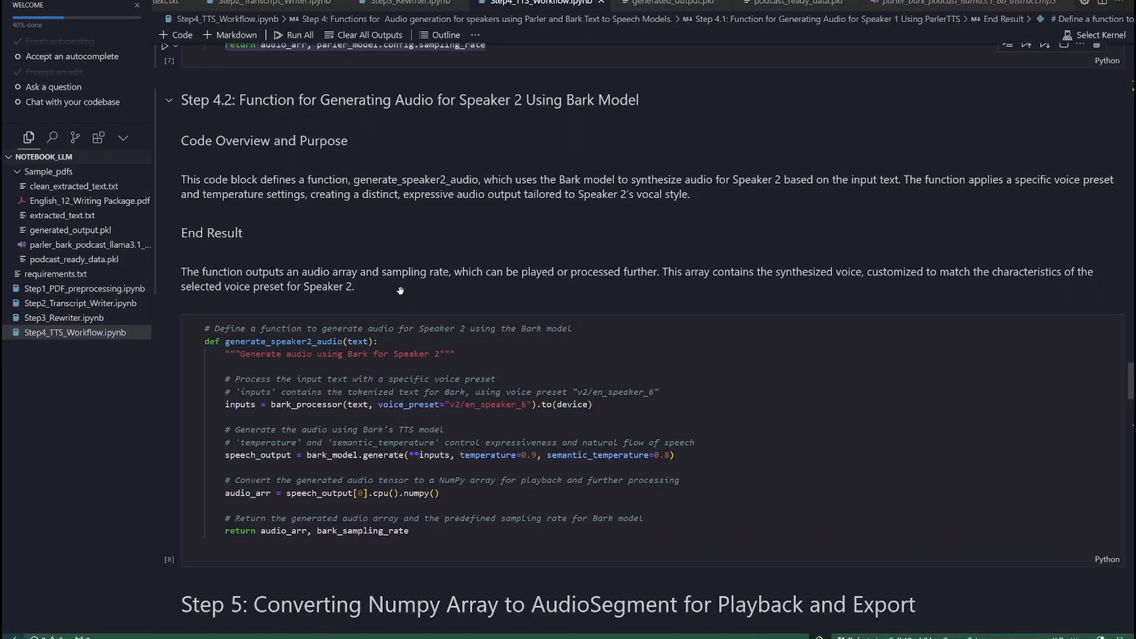
mouse_move(475, 278)
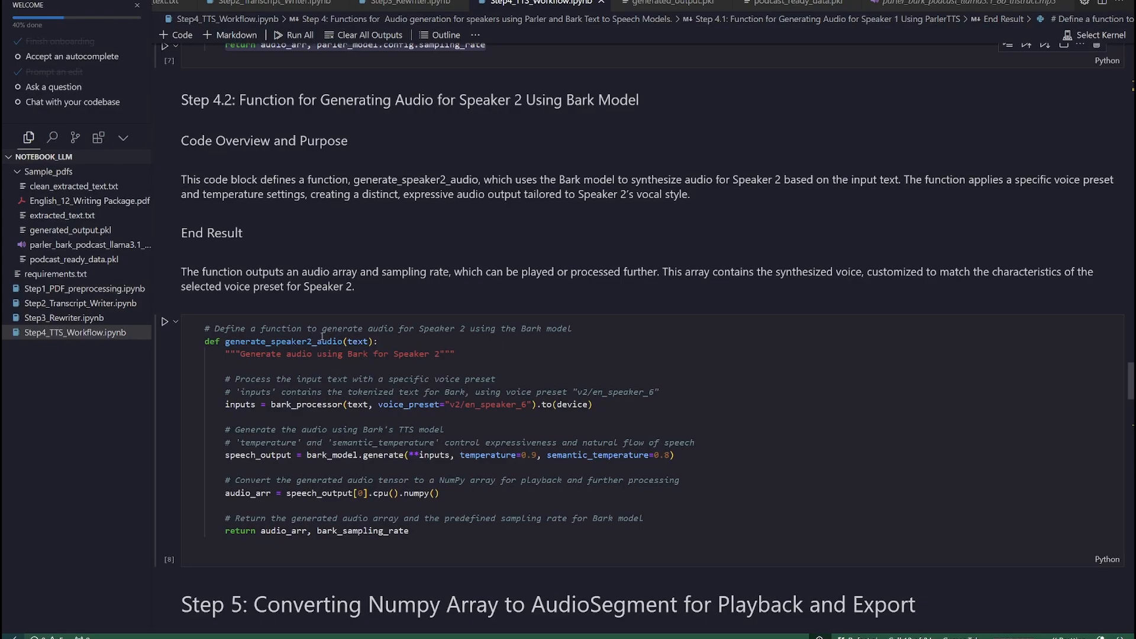
Select the generate_speaker2_audio function name in the Step 4.2 cell.
click(357, 342)
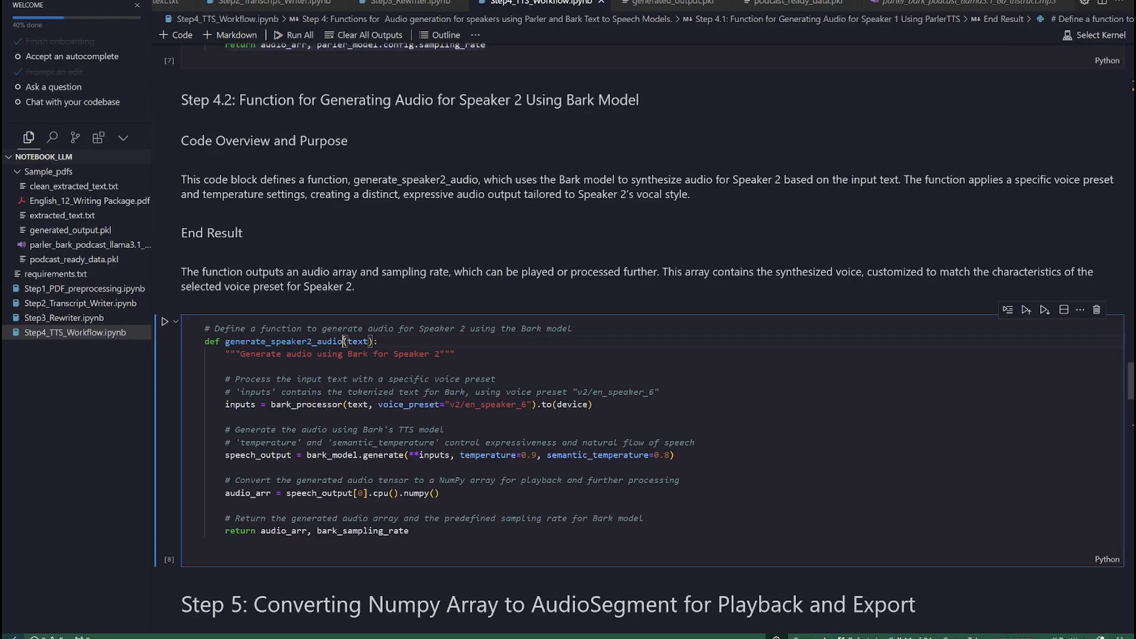
double_click(283, 342)
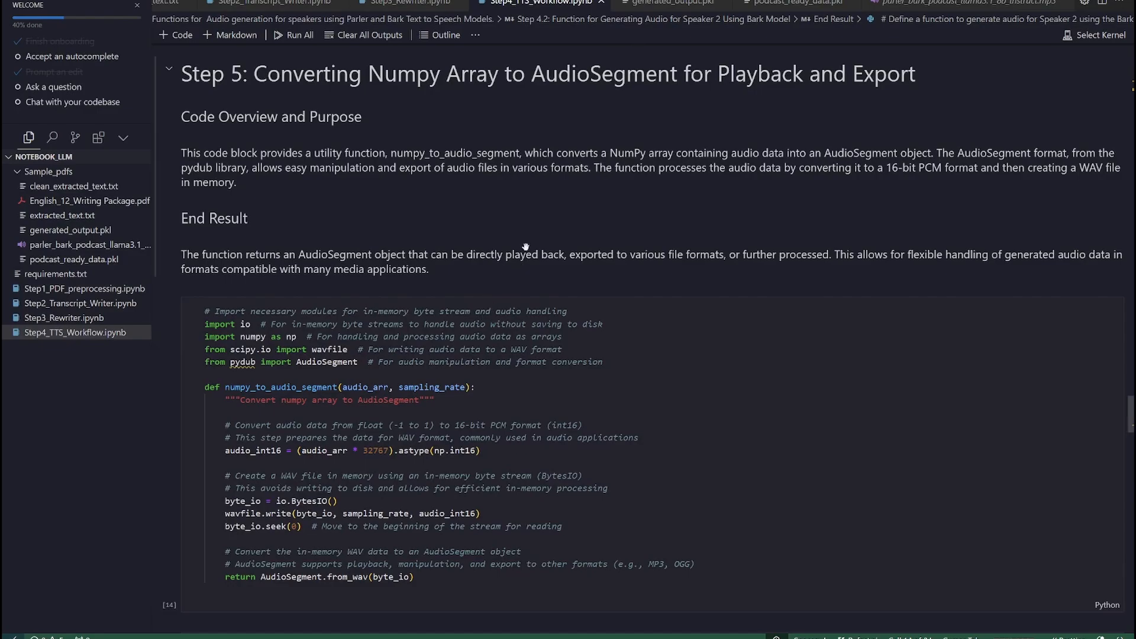
mouse_move(523, 246)
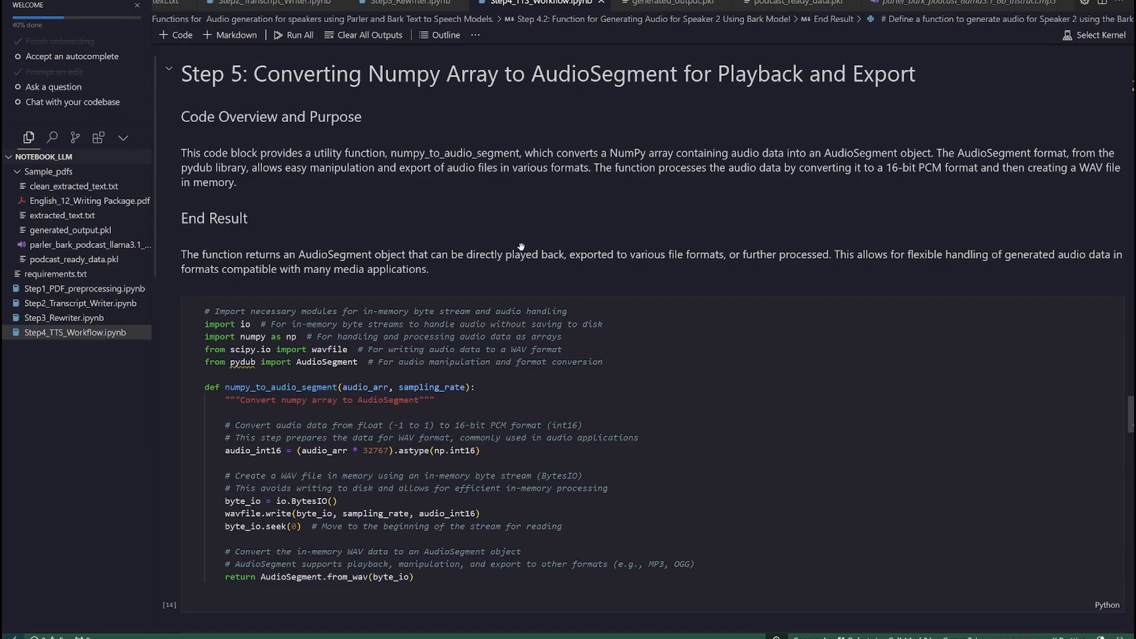
click(326, 375)
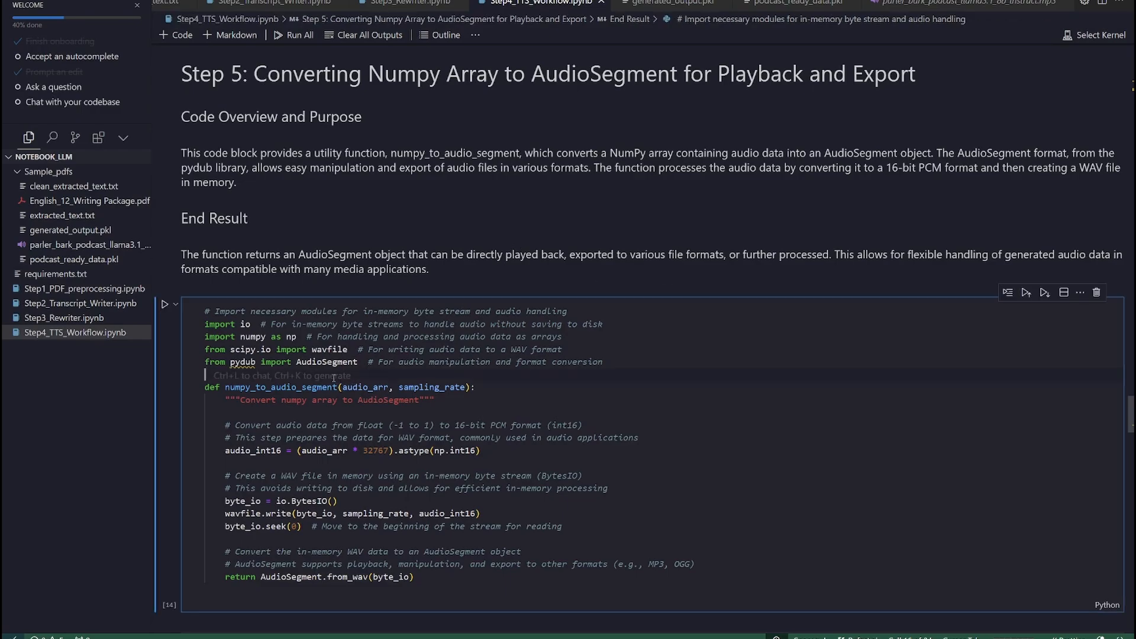
double_click(278, 386)
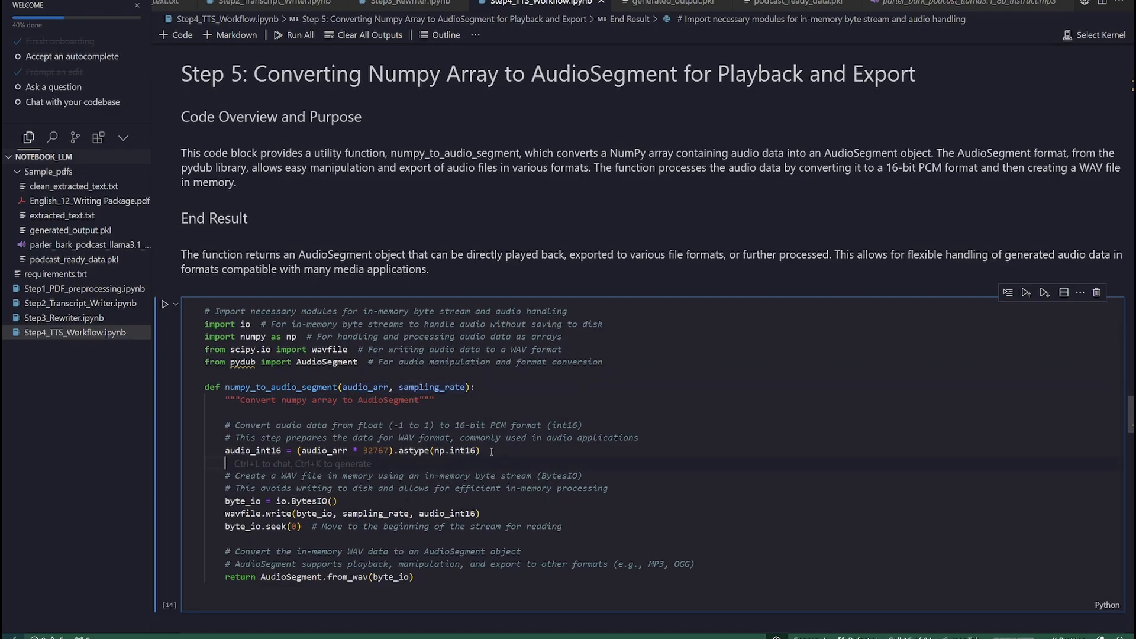
mouse_move(473, 498)
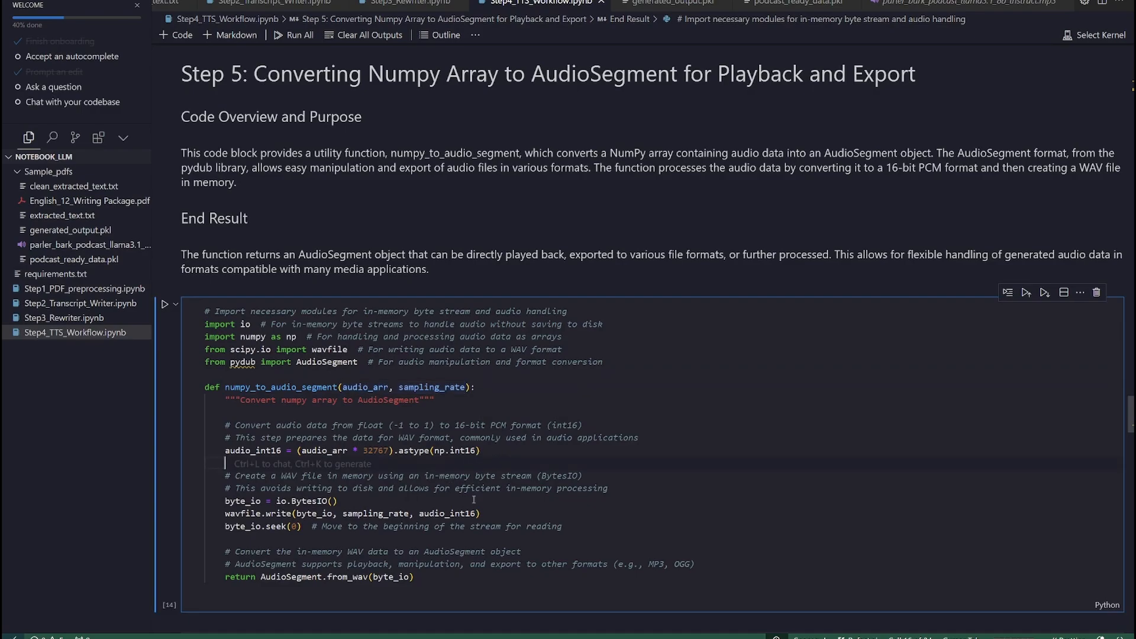
drag(343, 513, 561, 525)
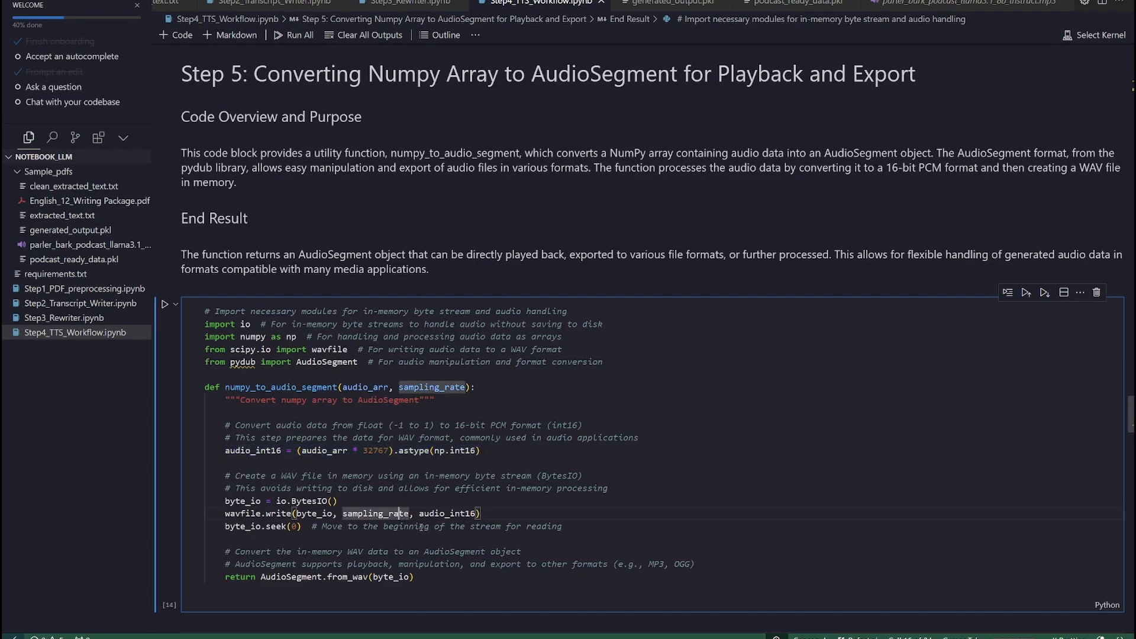
drag(225, 501, 562, 526)
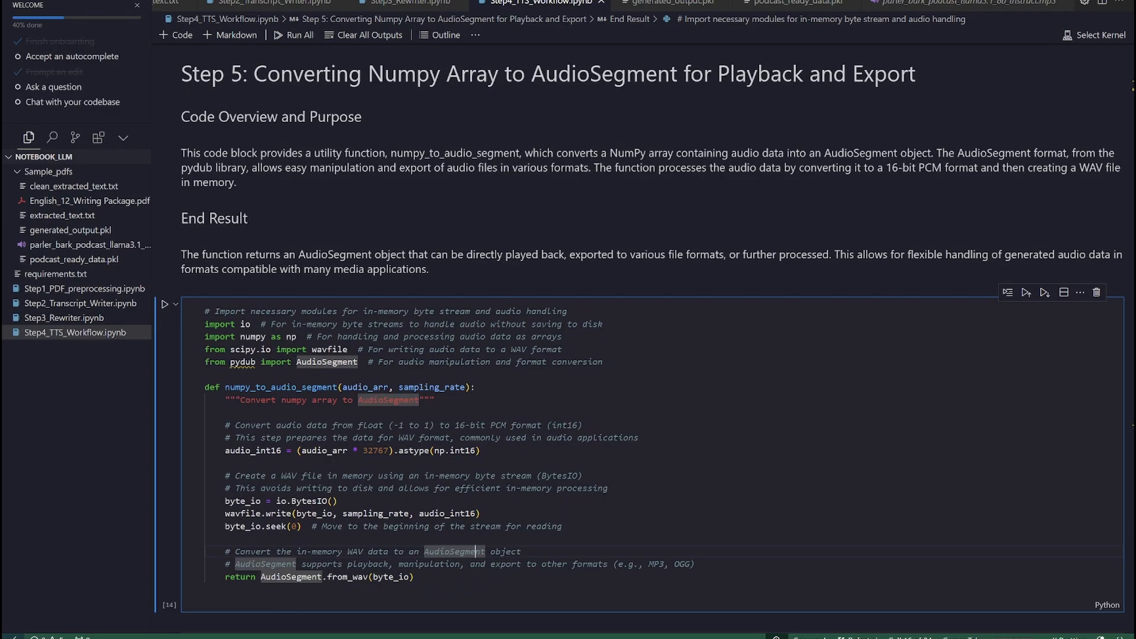
scroll(down, 3)
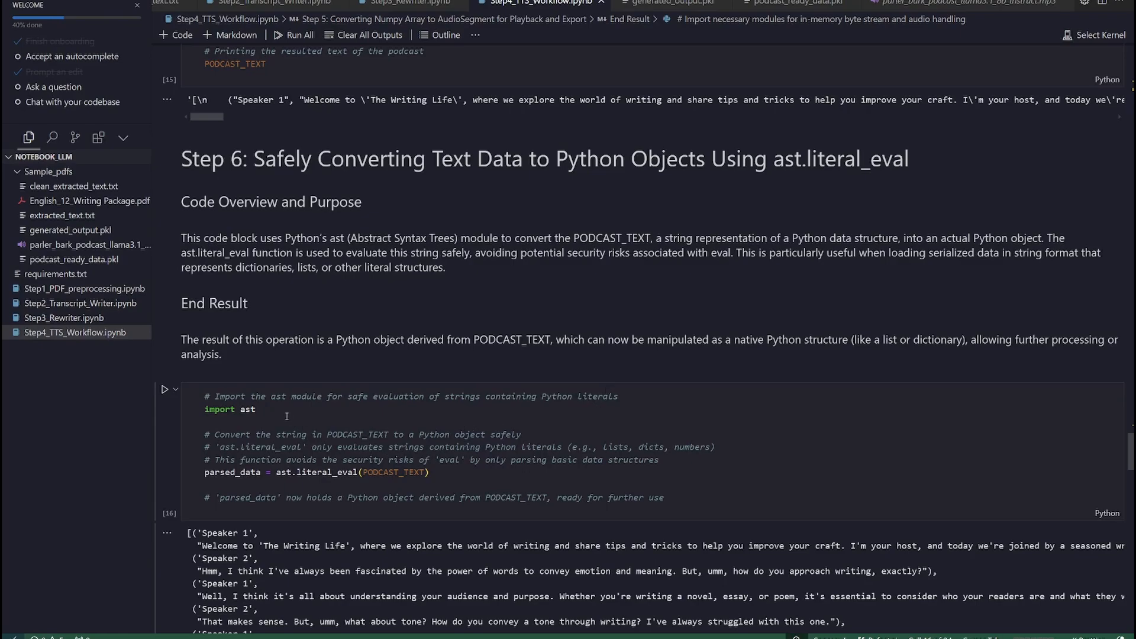
Select the ast import and scroll through the parsed_data speaker list output.
double_click(246, 409)
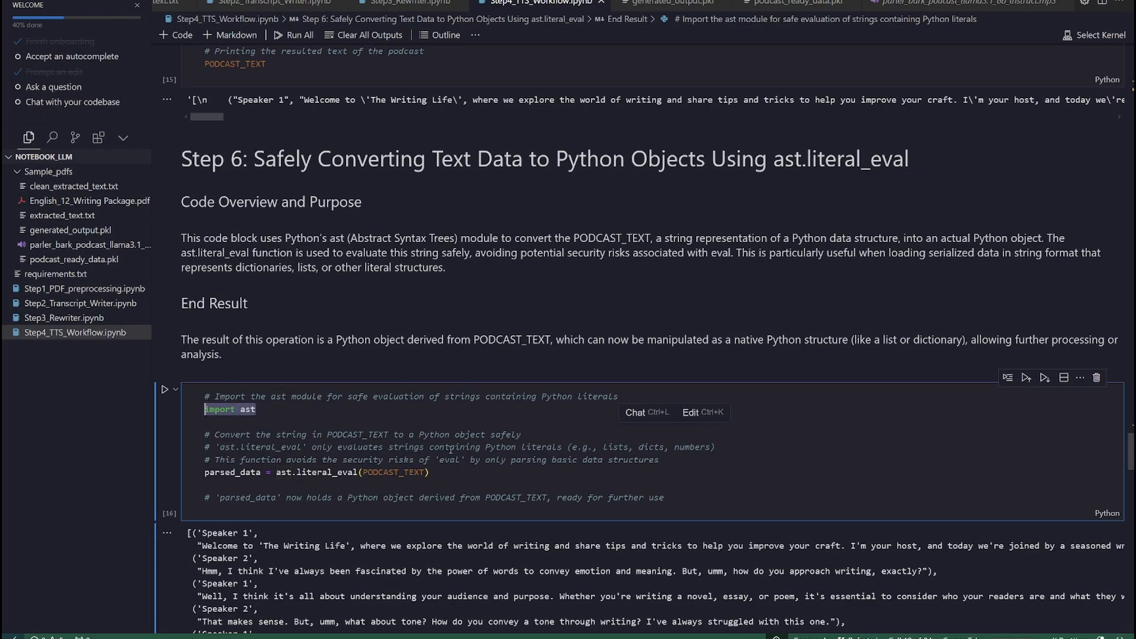
mouse_move(452, 442)
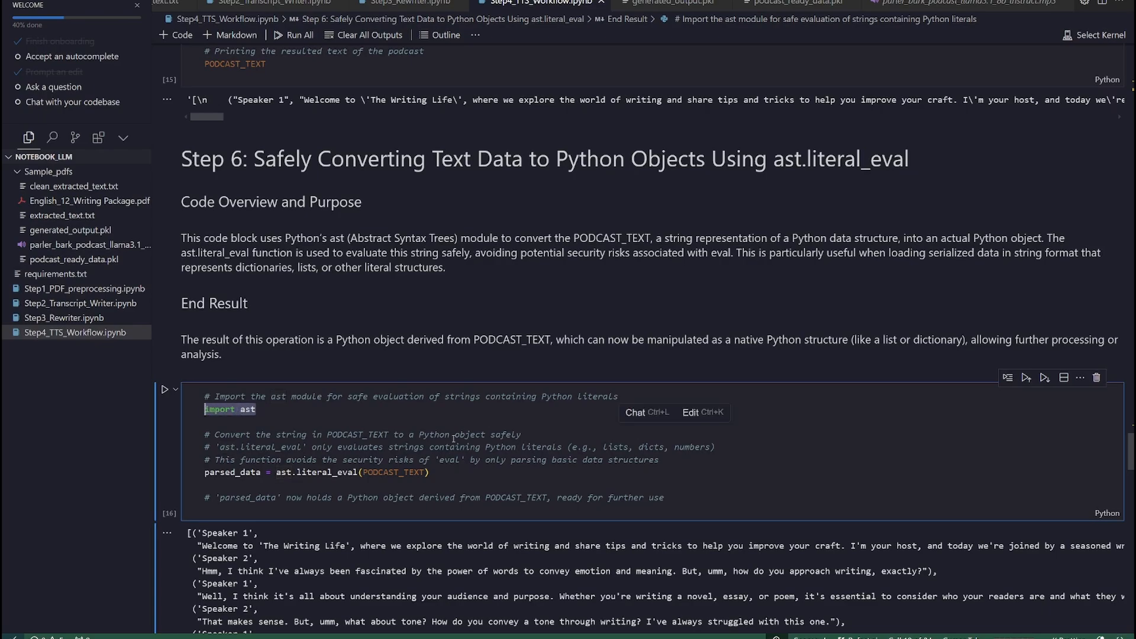
scroll(down, 3)
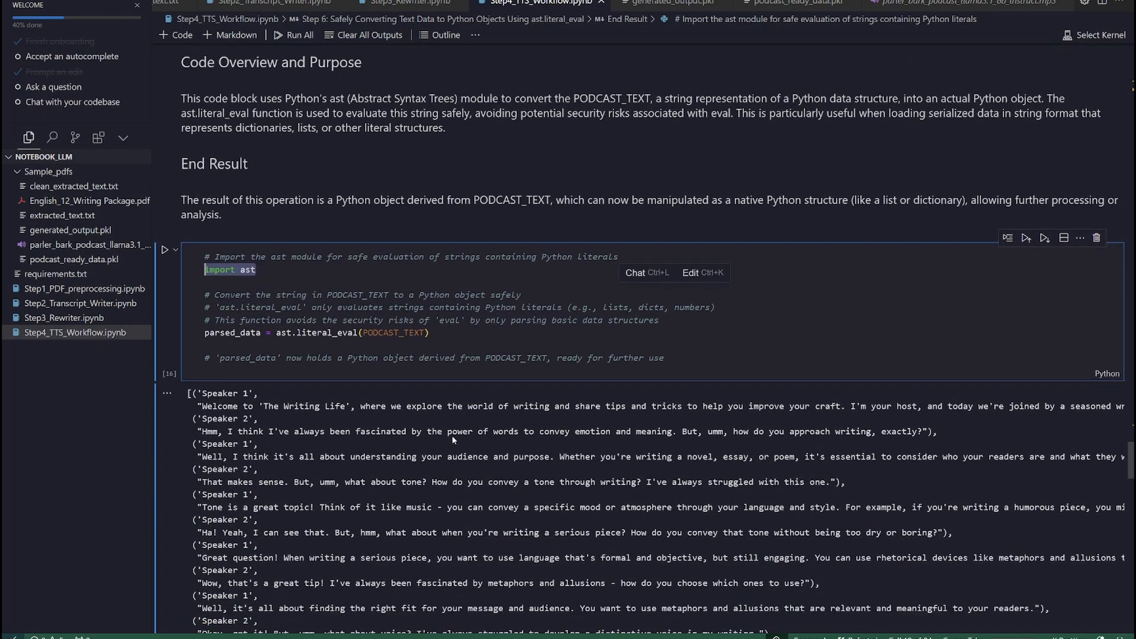
scroll(down, 3)
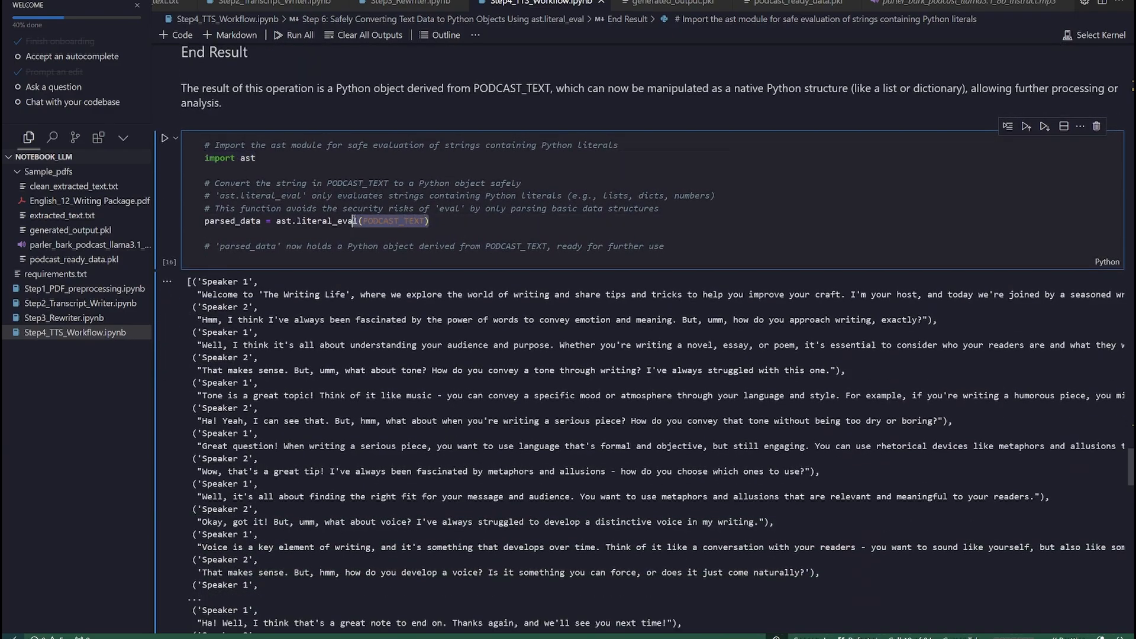
drag(239, 220, 344, 220)
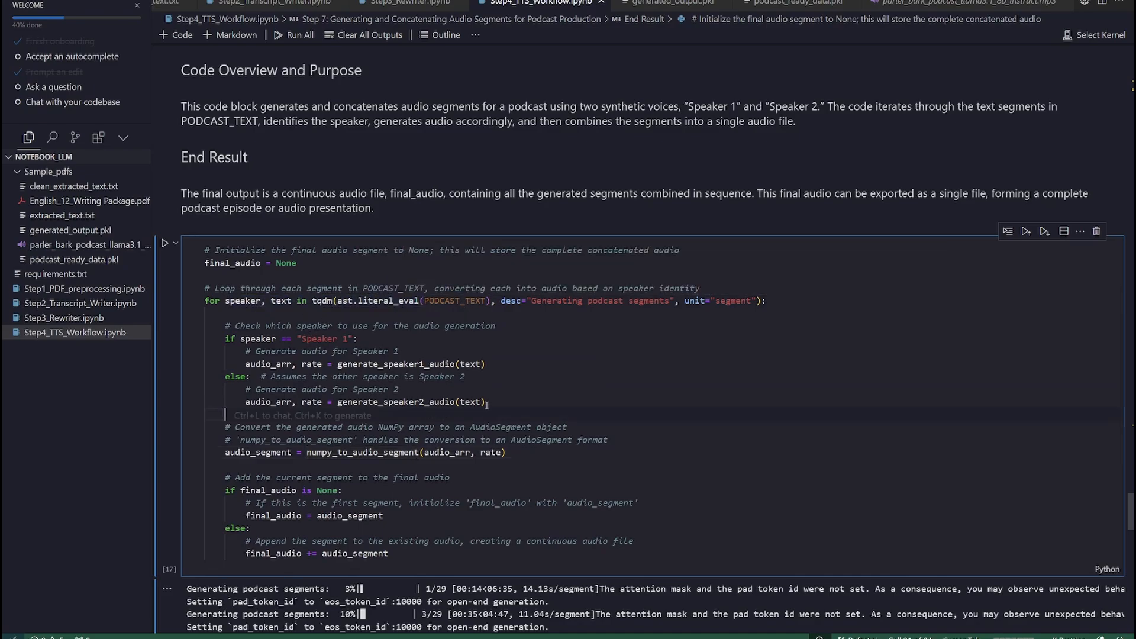
Highlight the Step 7 'if final_audio is None' block that seeds the audio with the first segment.
drag(225, 338, 489, 402)
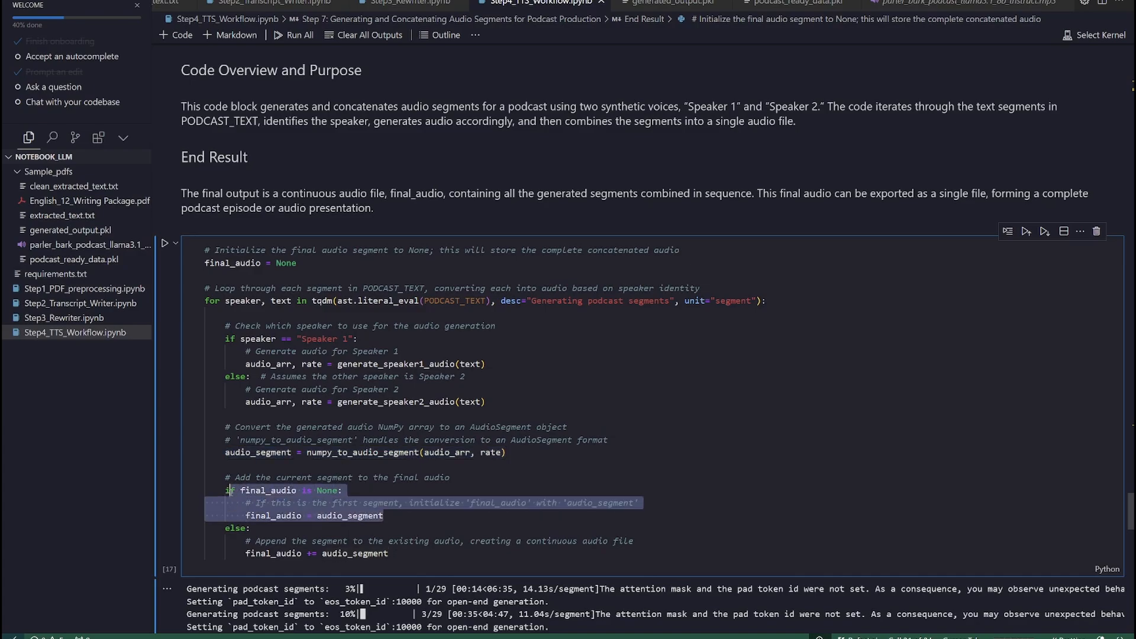
Scroll down to Step 8, which saves final_audio as a 192k MP3.
scroll(down, 3)
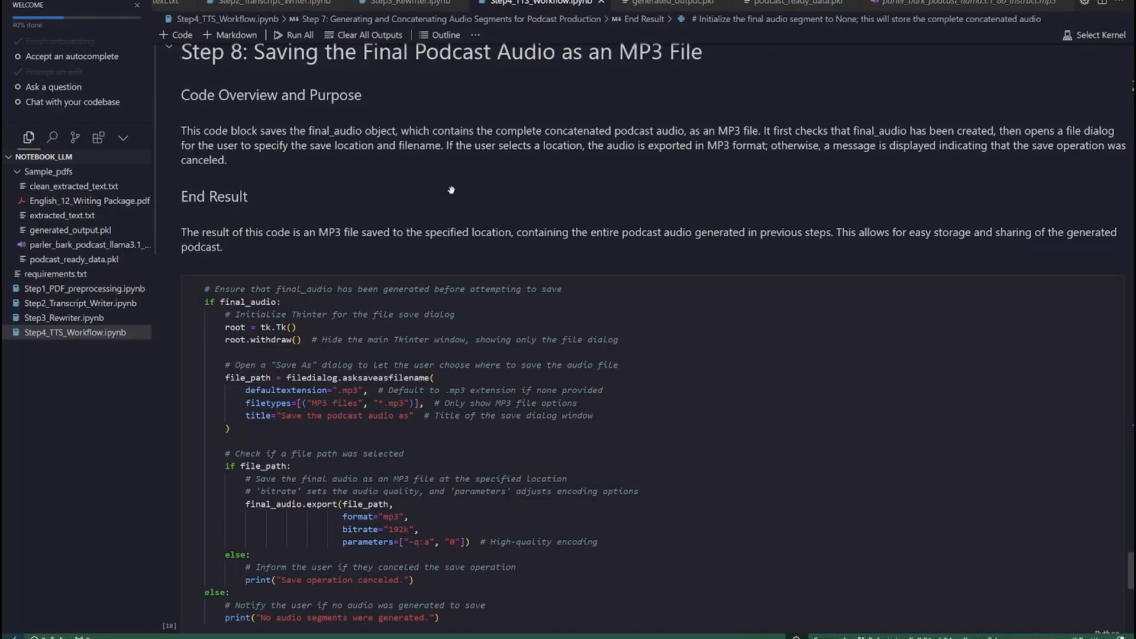
mouse_move(674, 131)
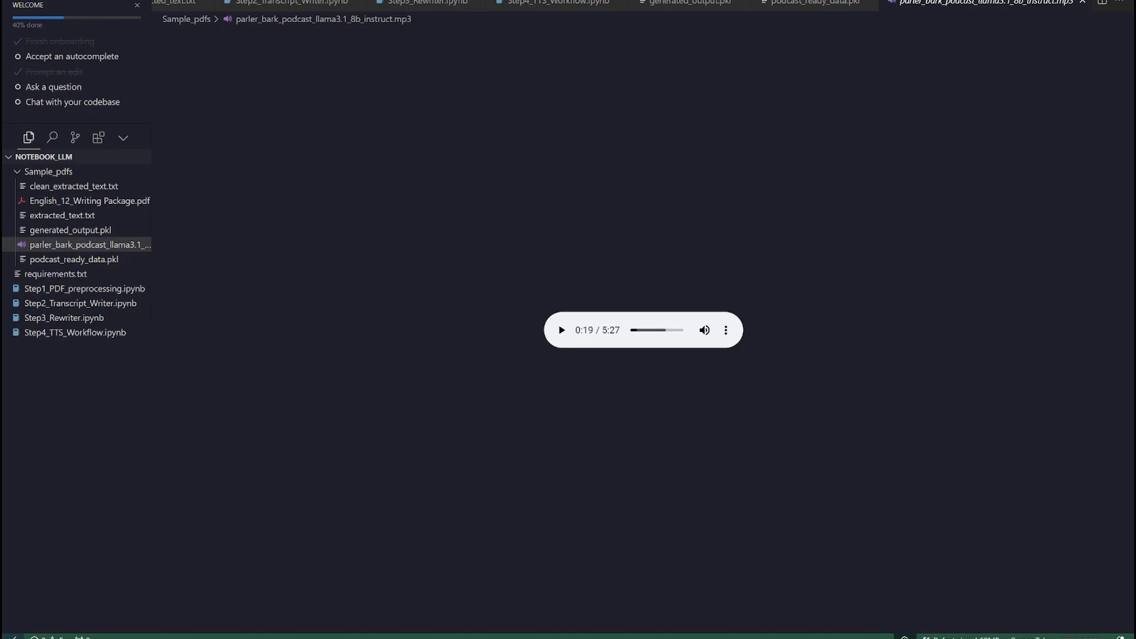
Play the 5:27 parler_bark_podcast_llama3.1_8b_instruct.mp3 in the VS Code audio player.
click(561, 331)
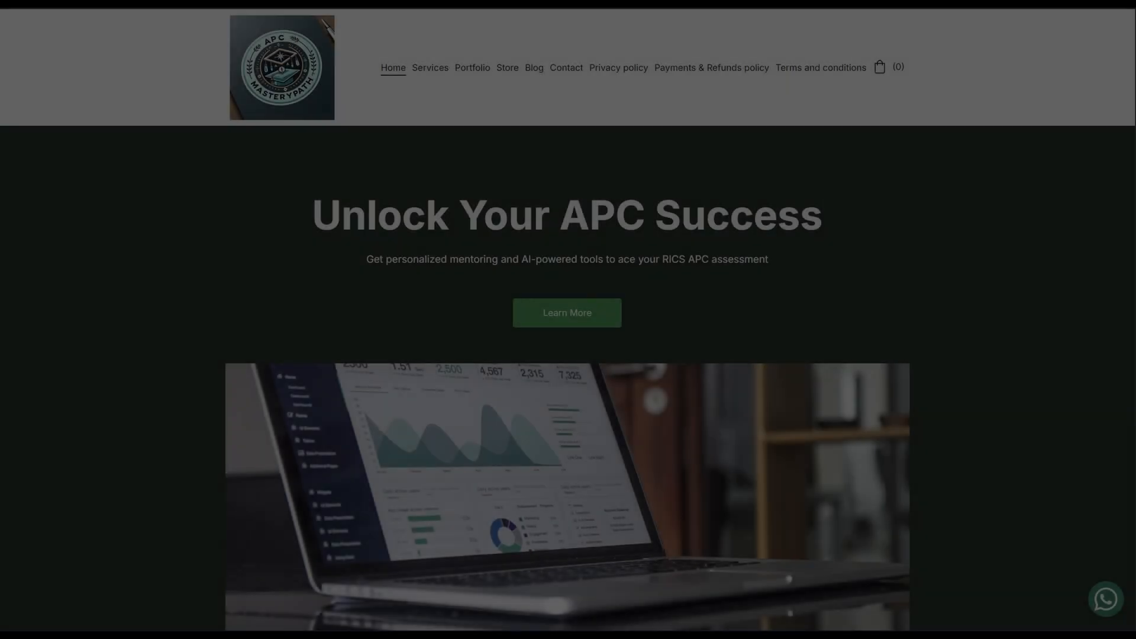
Scroll the APC Mastery Path home page, then browse Portfolio projects down to the blog listing.
scroll(down, 3)
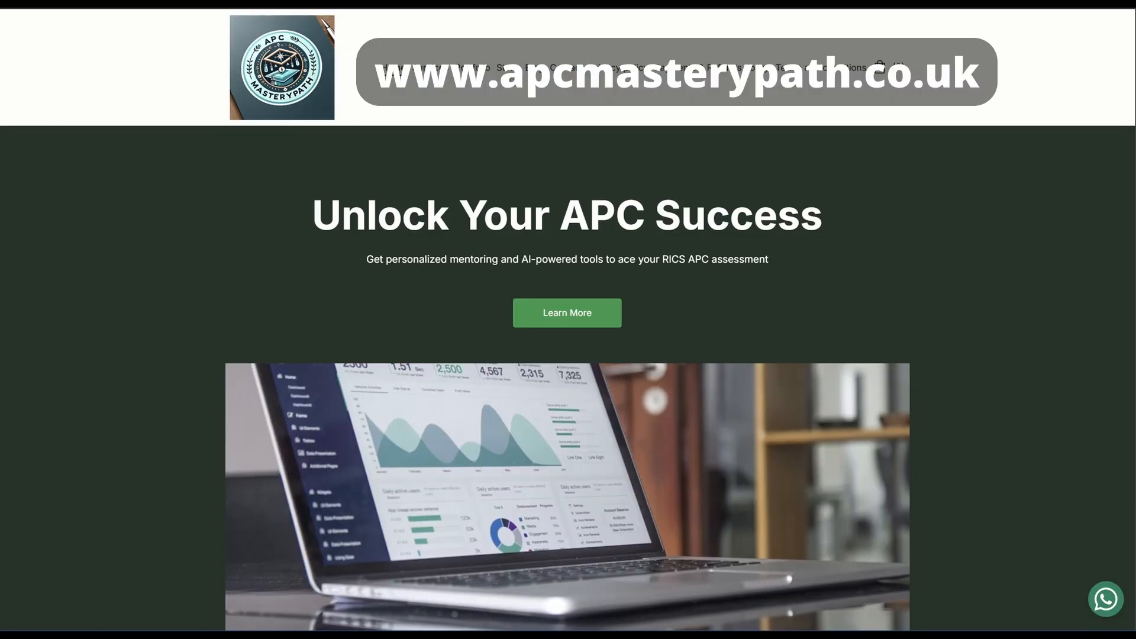
scroll(down, 3)
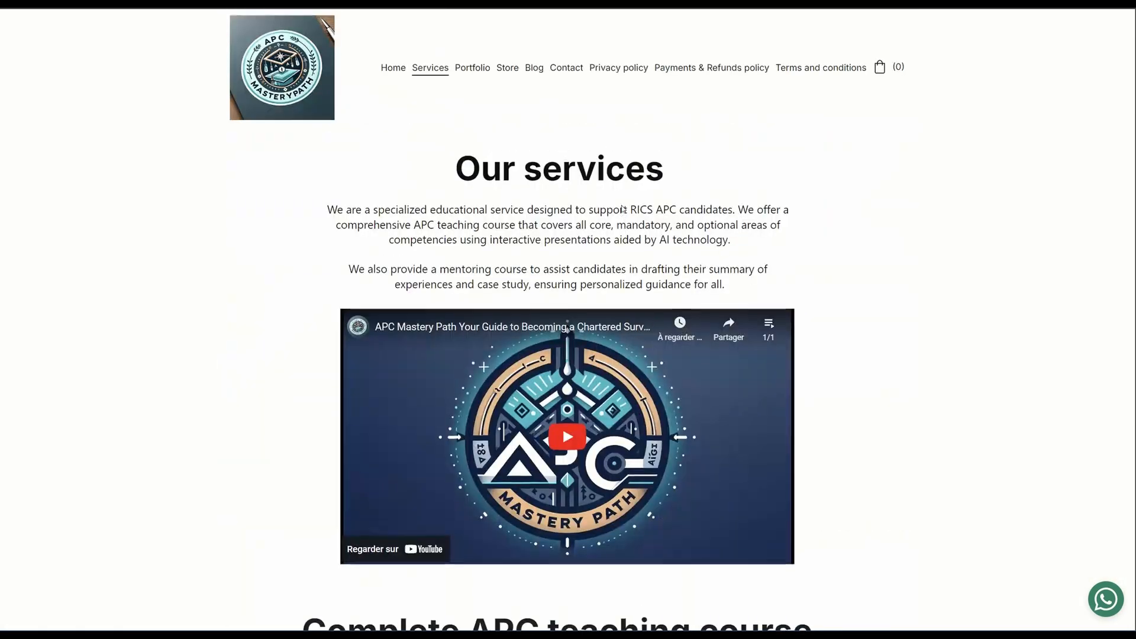
click(471, 68)
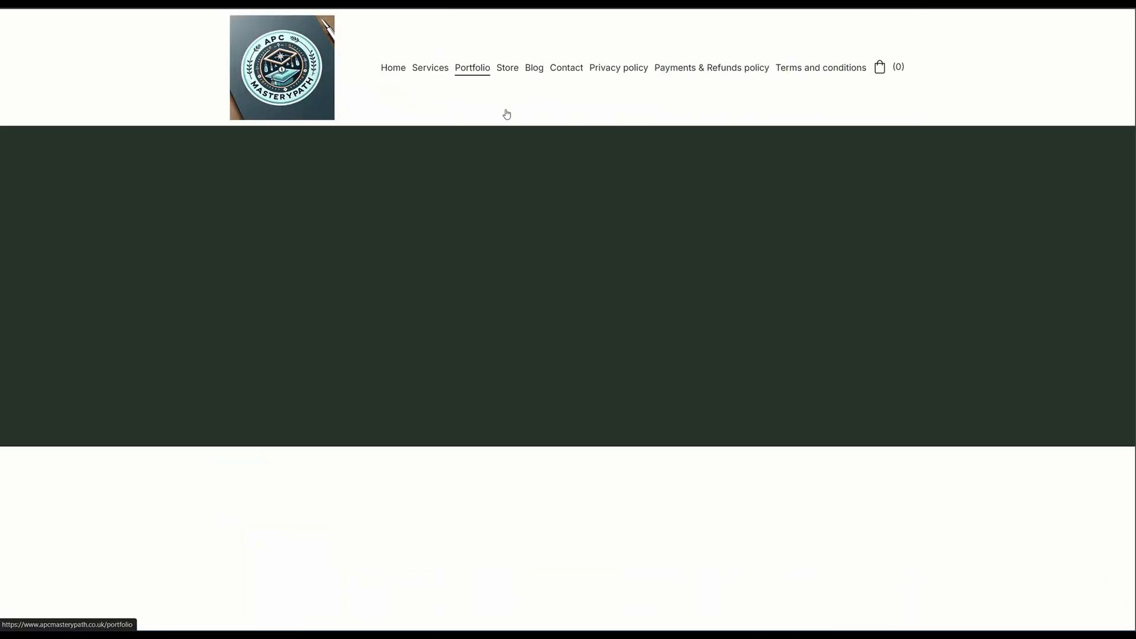
scroll(down, 3)
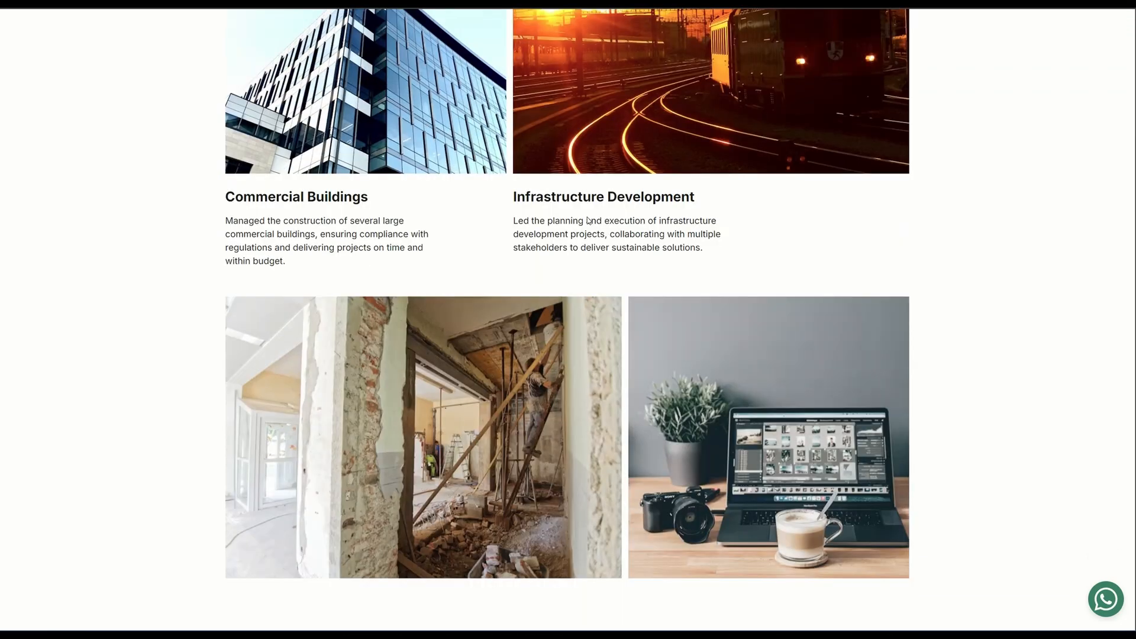
scroll(down, 3)
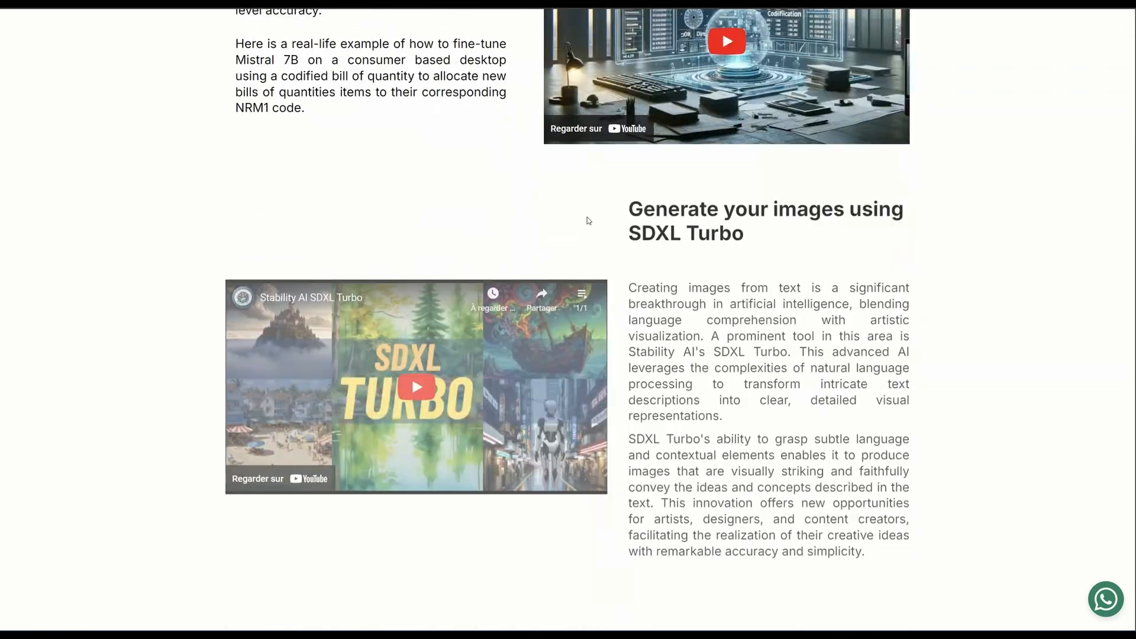
scroll(down, 3)
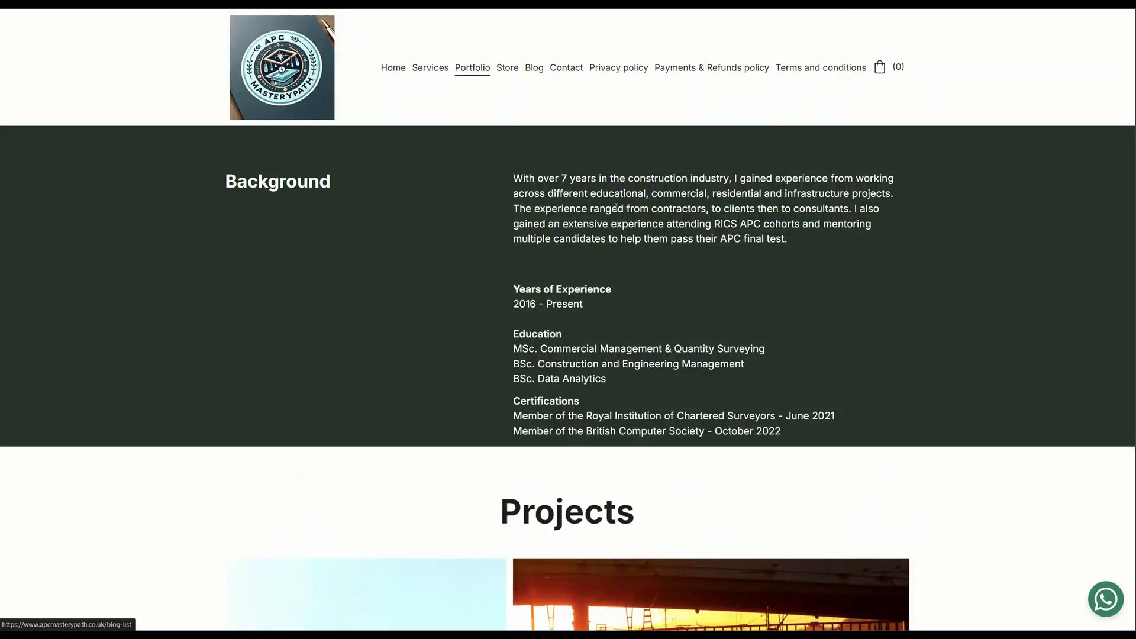
scroll(down, 3)
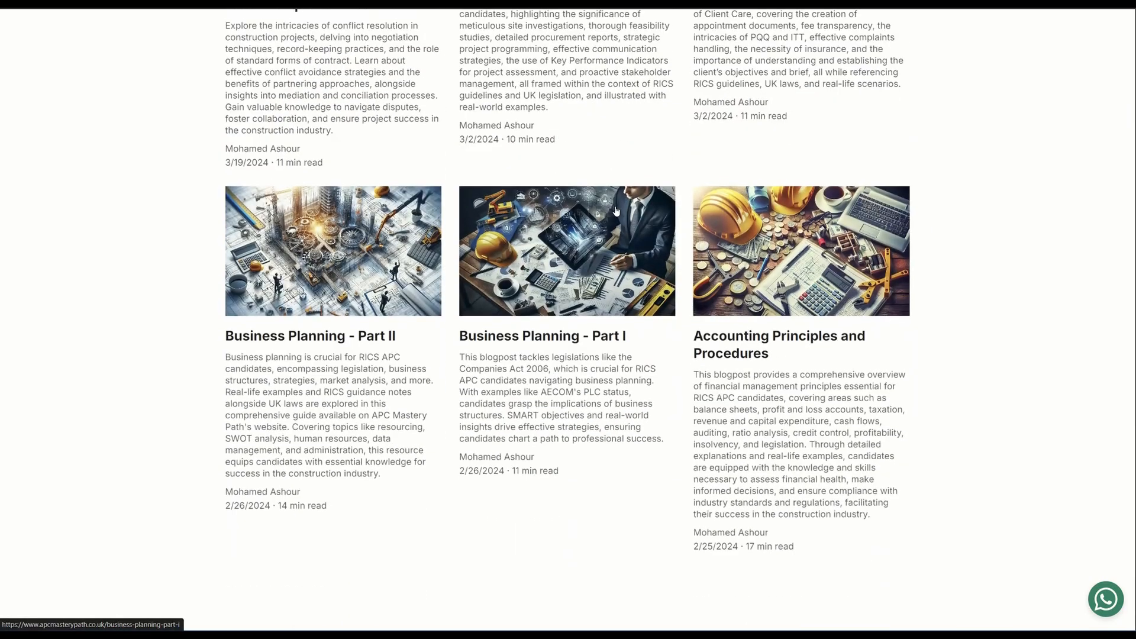
scroll(down, 3)
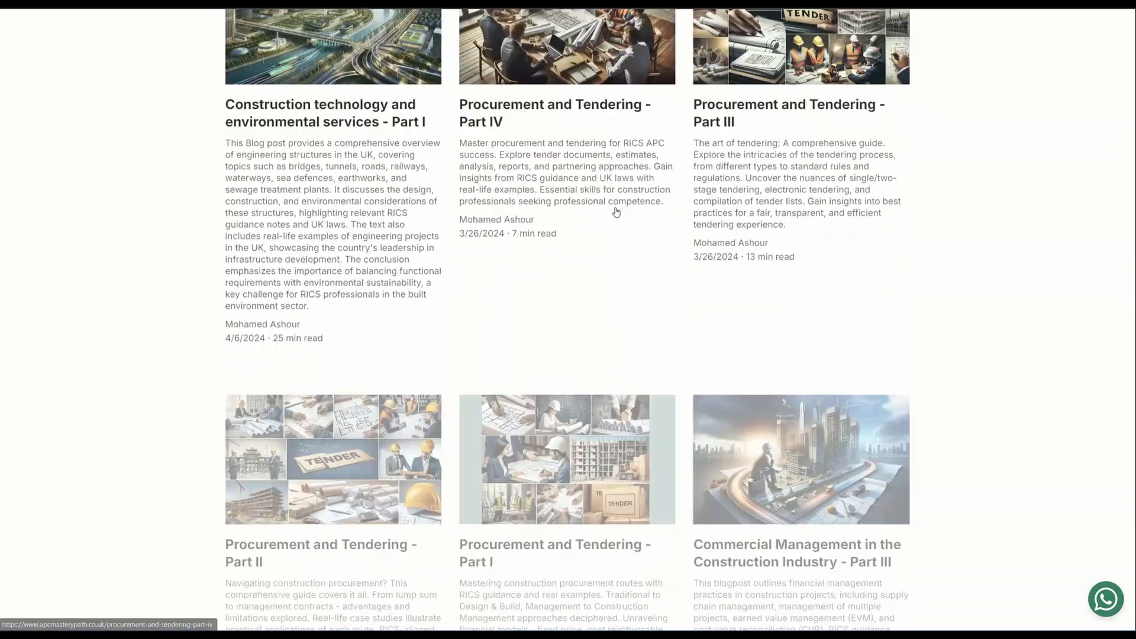